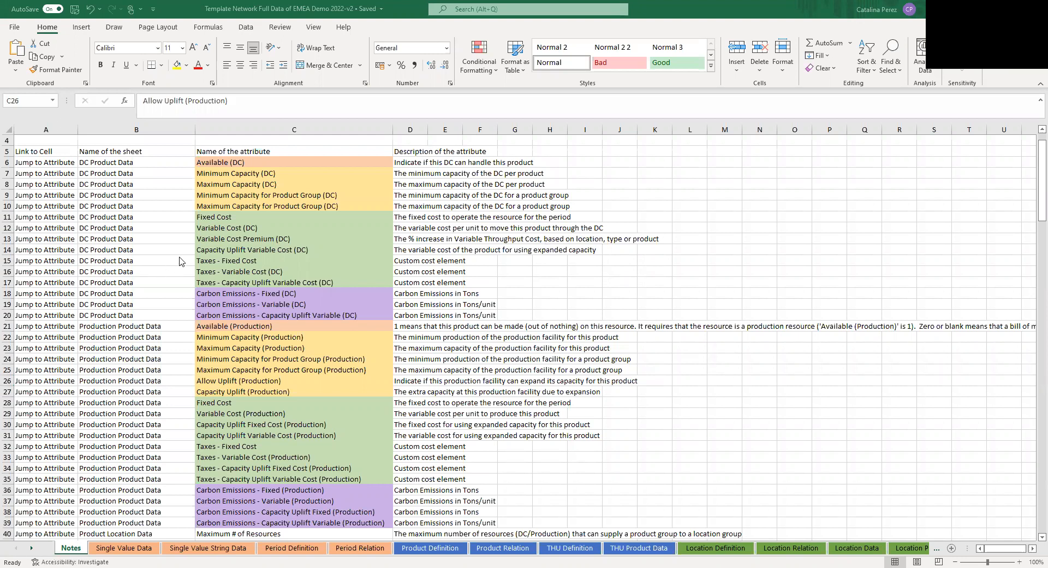
mouse_move(260, 286)
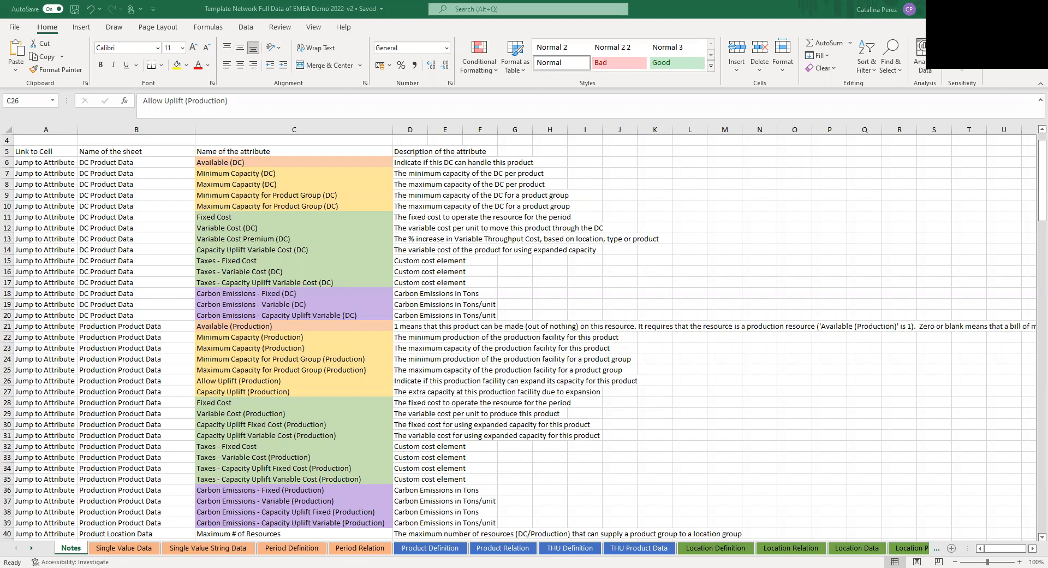
mouse_move(522, 528)
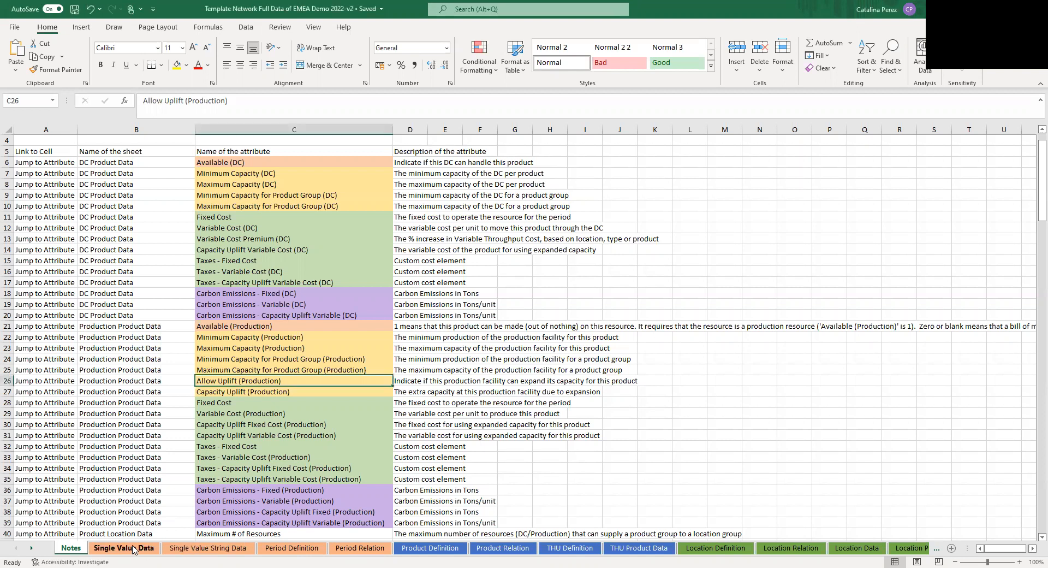
Switch via Single Value Data to the Product Definition sheet of solar panels and raw materials.
left_click(122, 548)
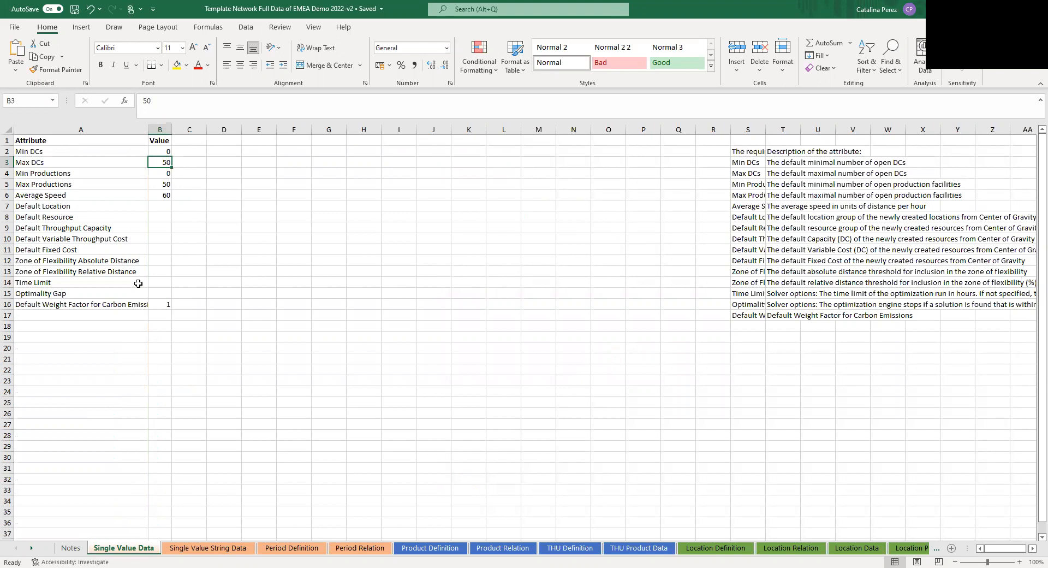
left_click(430, 548)
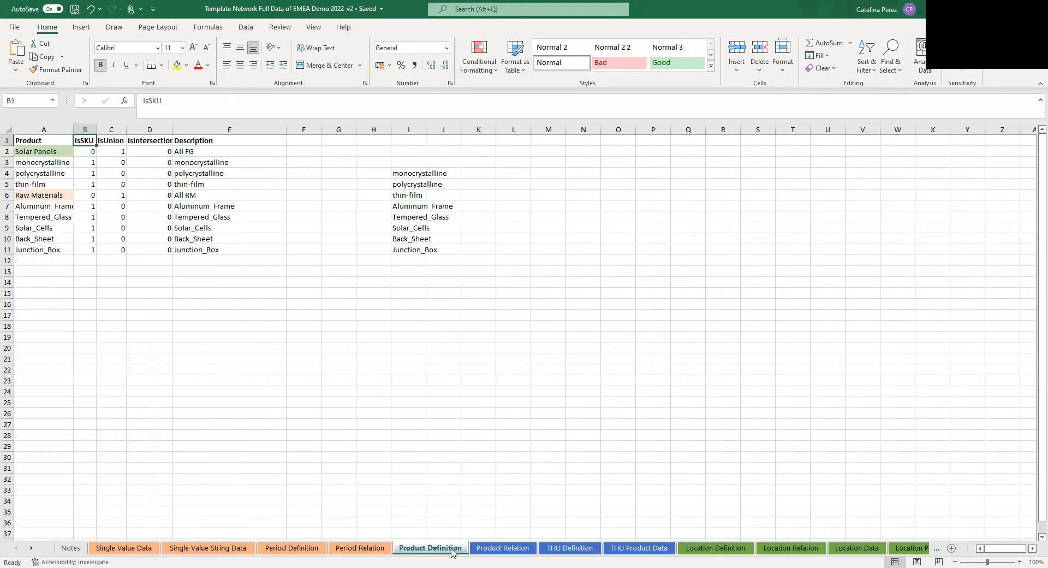
mouse_move(441, 489)
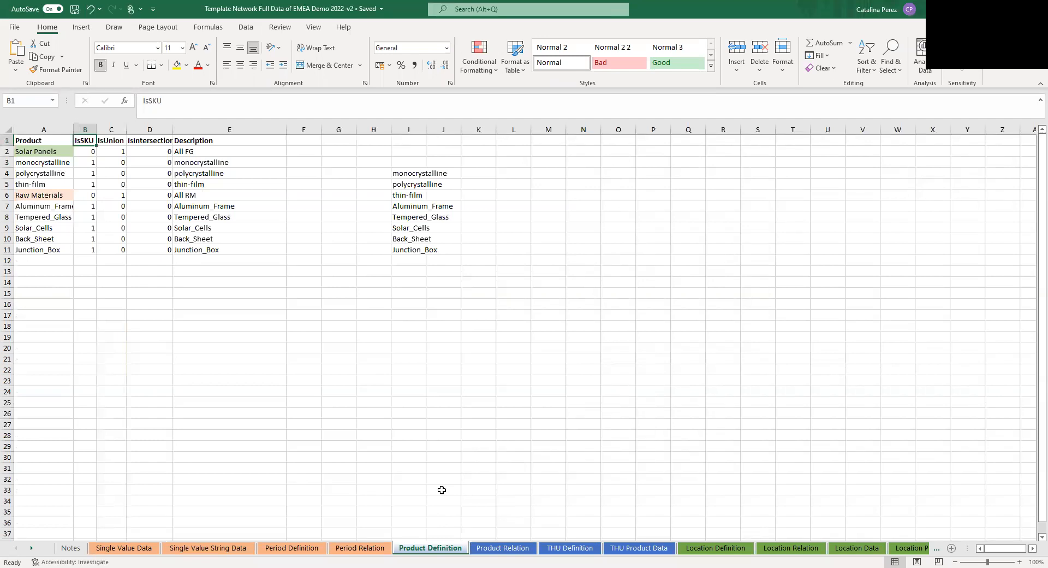
mouse_move(48, 552)
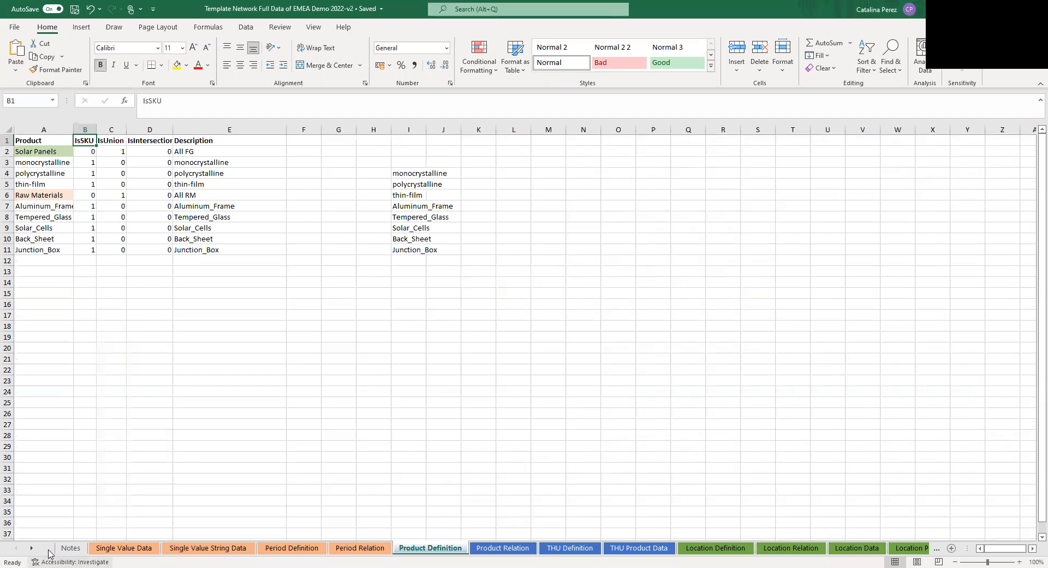
Scroll the sheet tabs along and open the transport modes and average speeds sheet.
left_click(31, 548)
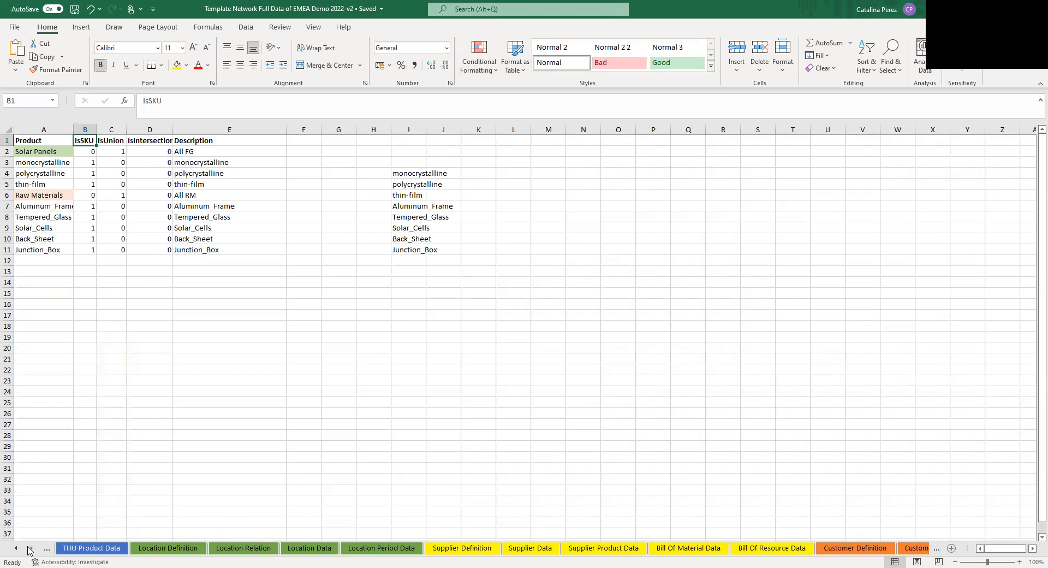
left_click(31, 548)
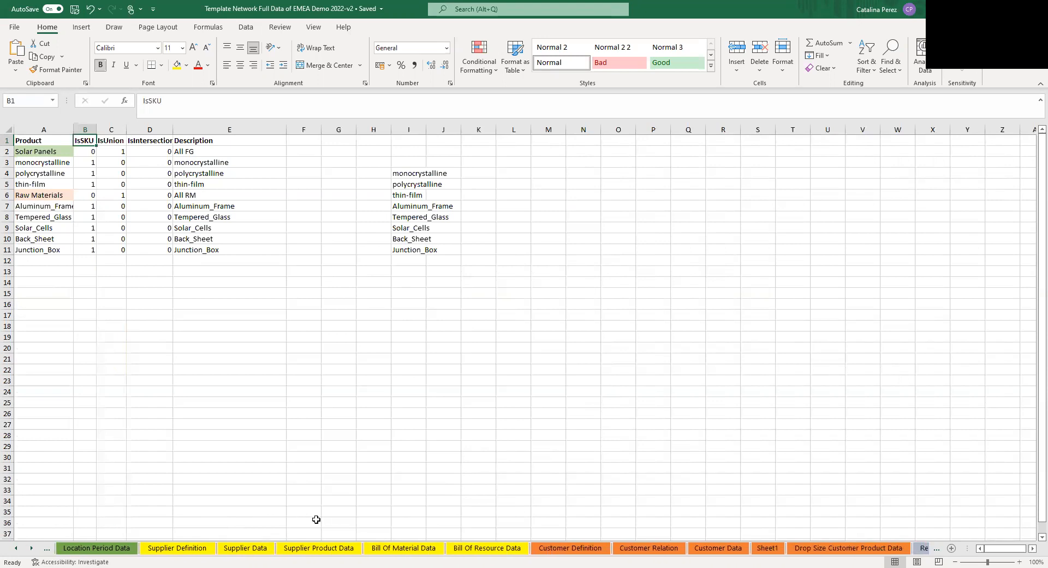
mouse_move(299, 510)
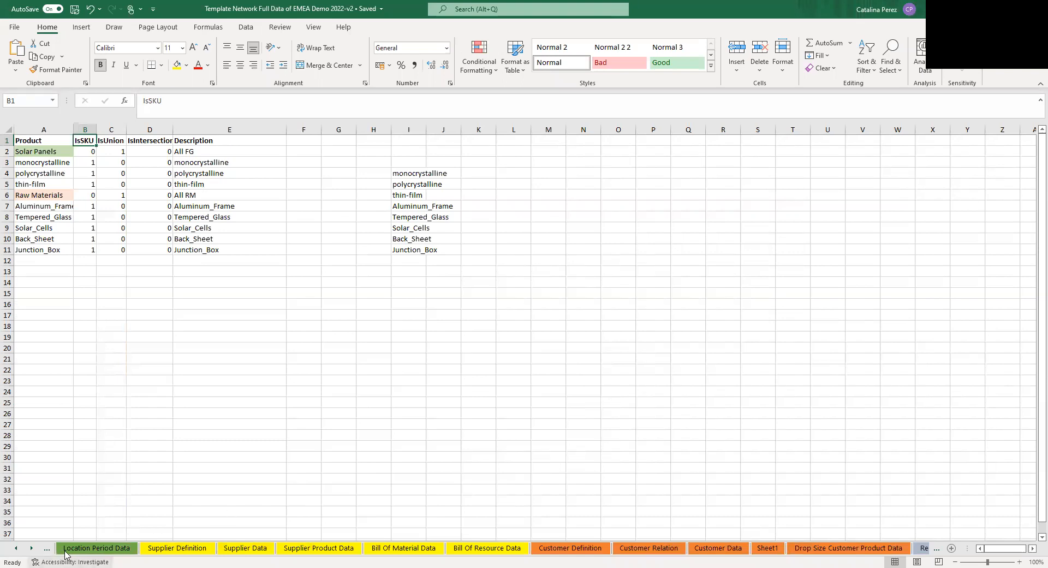
left_click(31, 548)
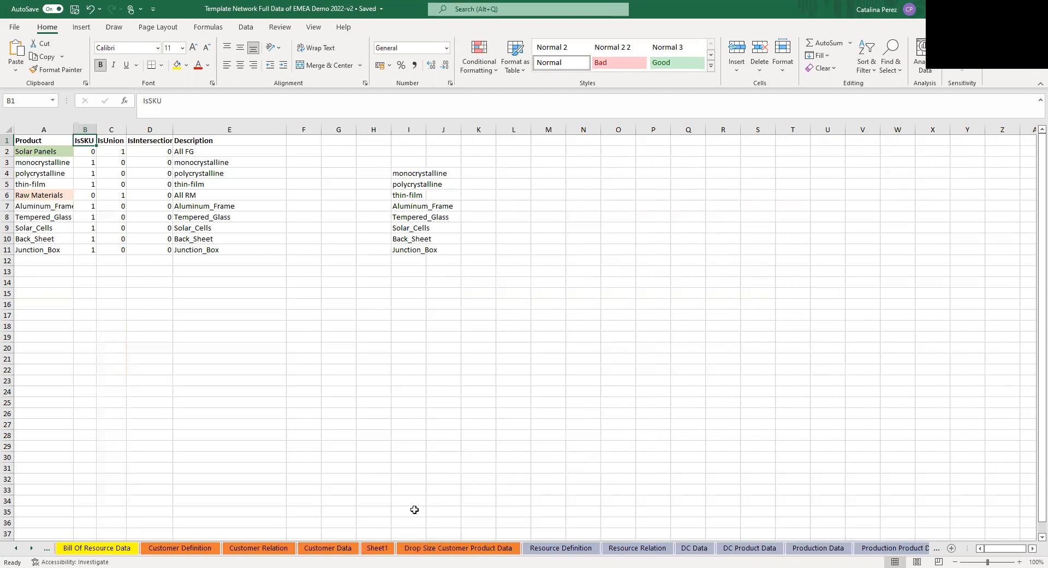
mouse_move(32, 548)
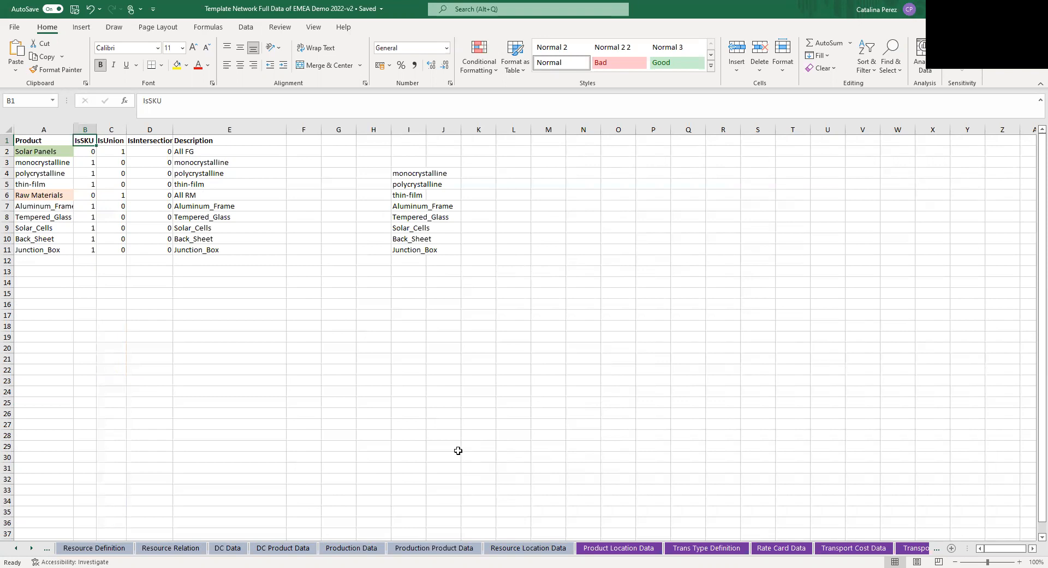
mouse_move(3, 554)
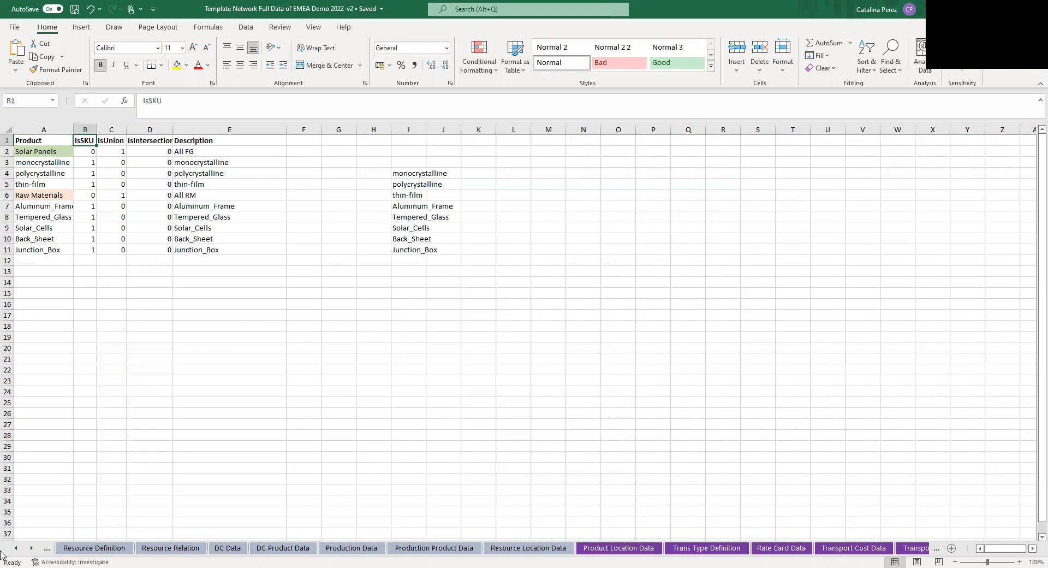
left_click(31, 548)
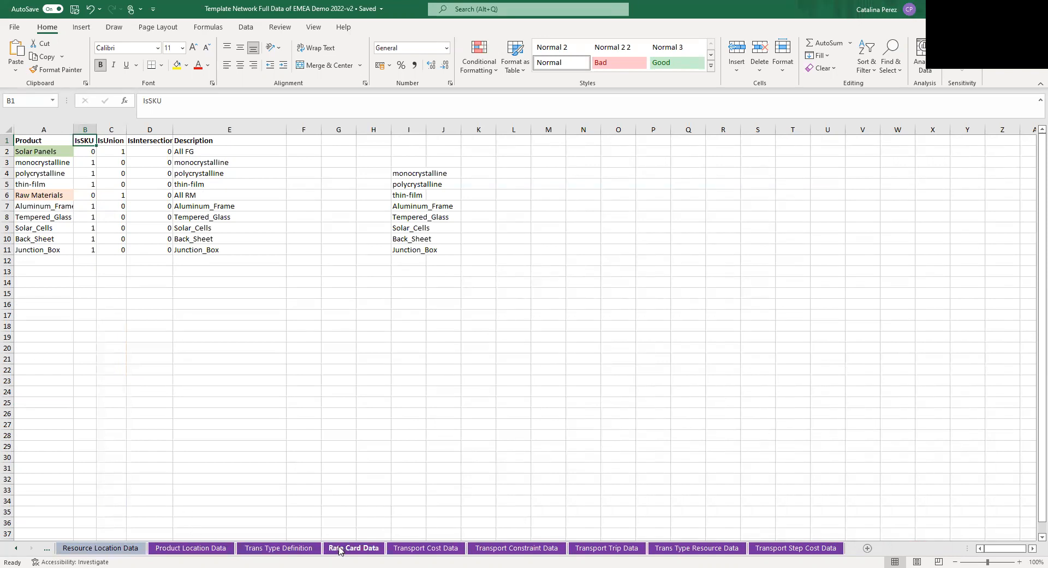
left_click(278, 548)
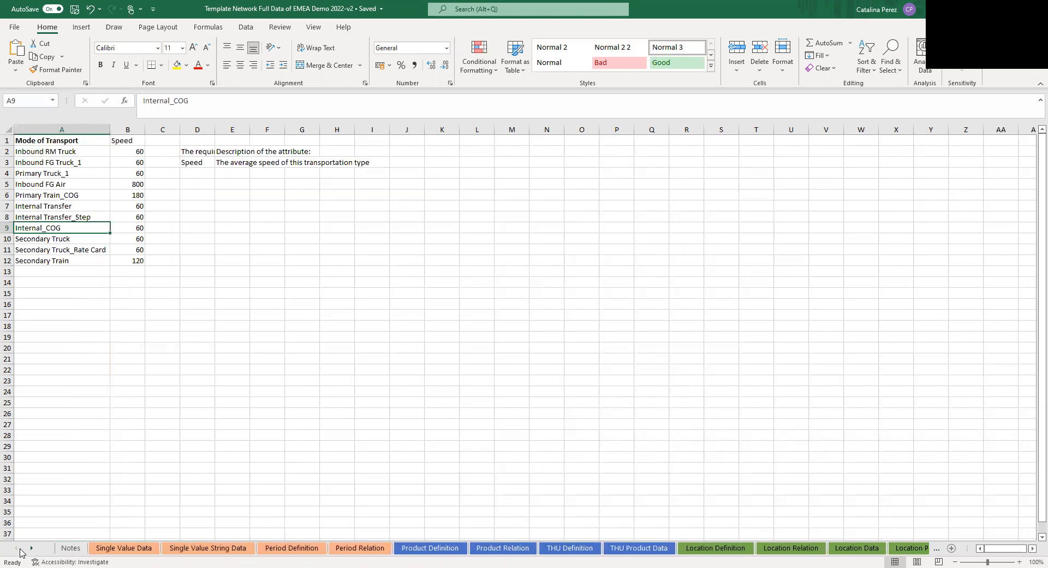
Return to the Single Value Data sheet and review the Average Speed default of 60.
left_click(124, 548)
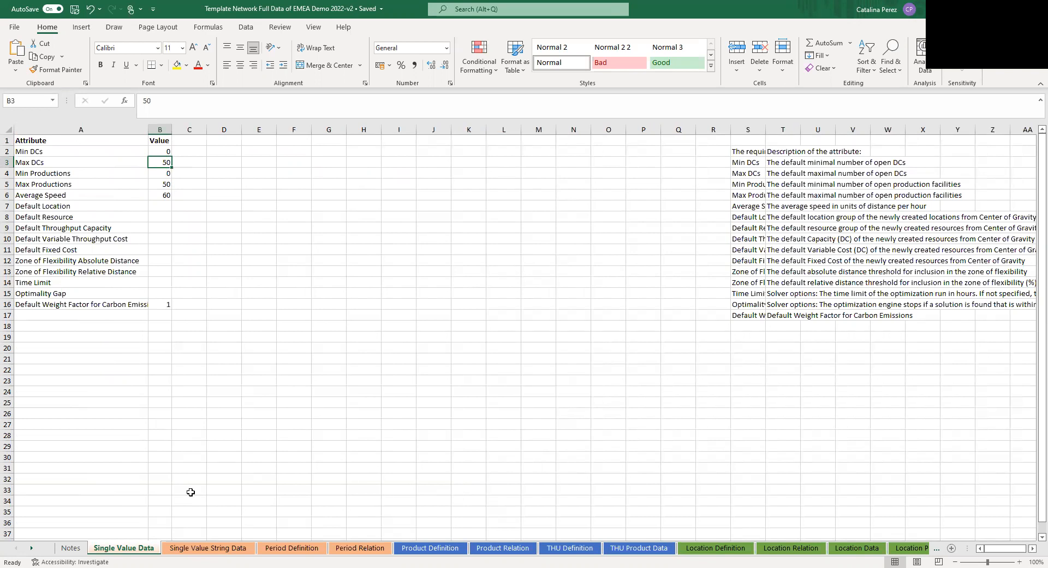
mouse_move(127, 162)
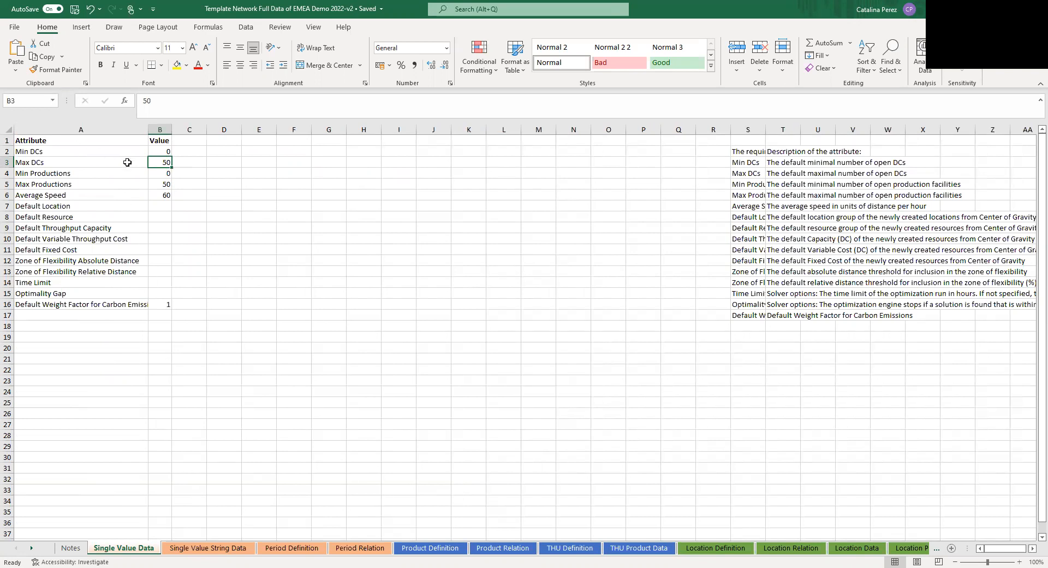
mouse_move(112, 172)
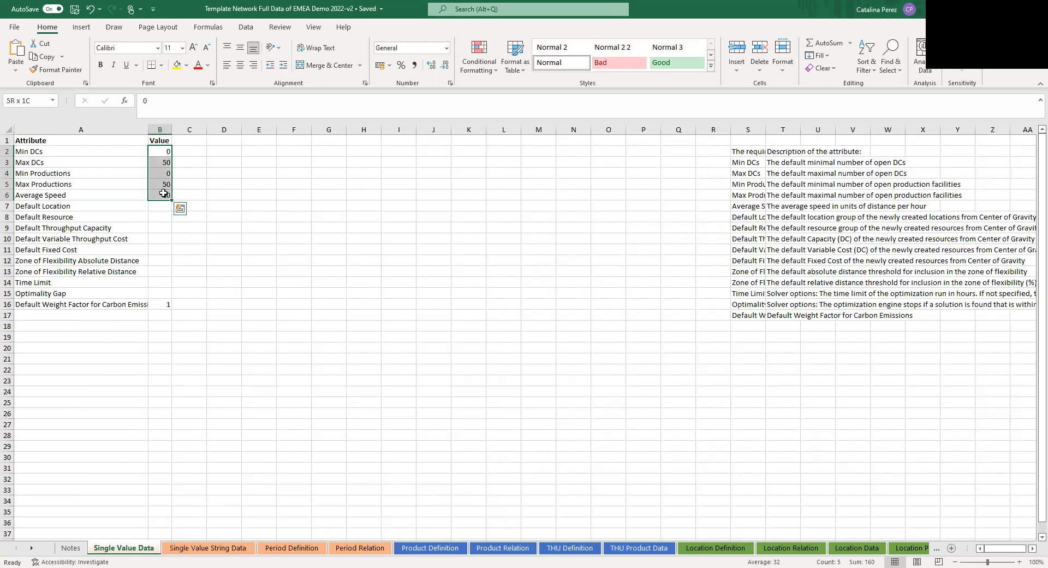
type("60")
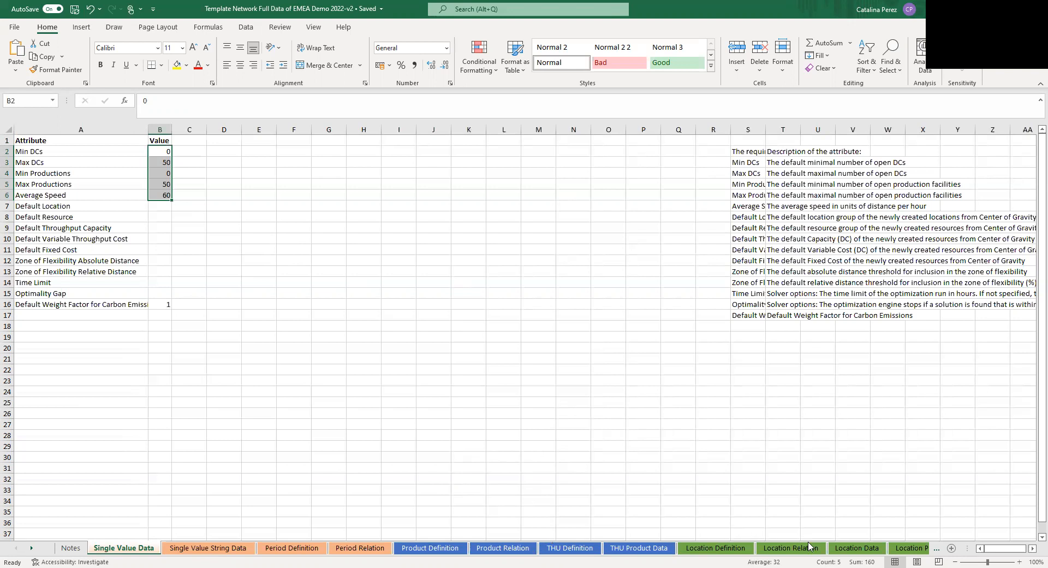
Open Location Data and highlight the blank latitude/longitude cells from Amman to Banja Luka.
left_click(856, 548)
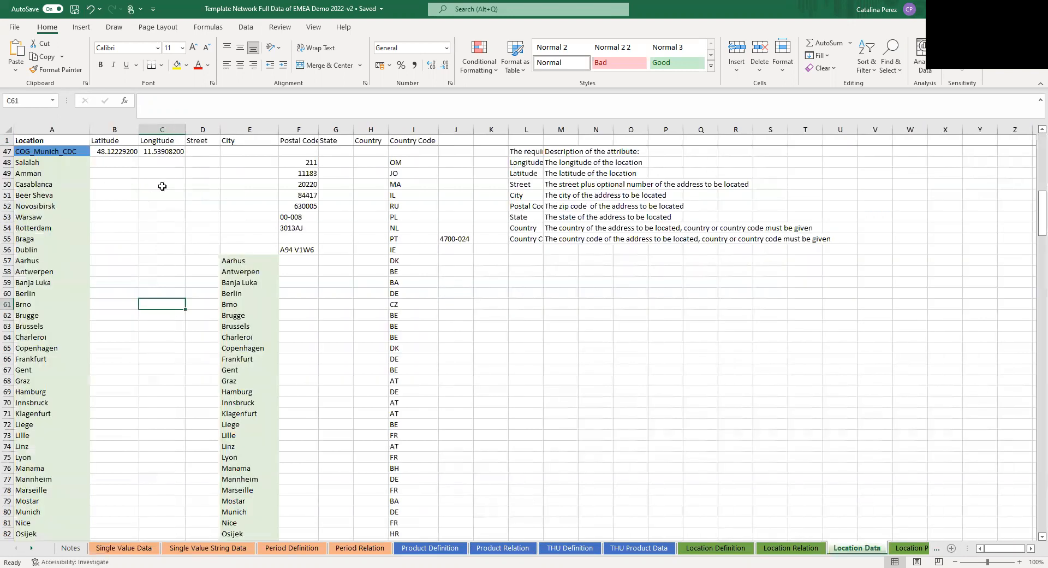
mouse_move(113, 177)
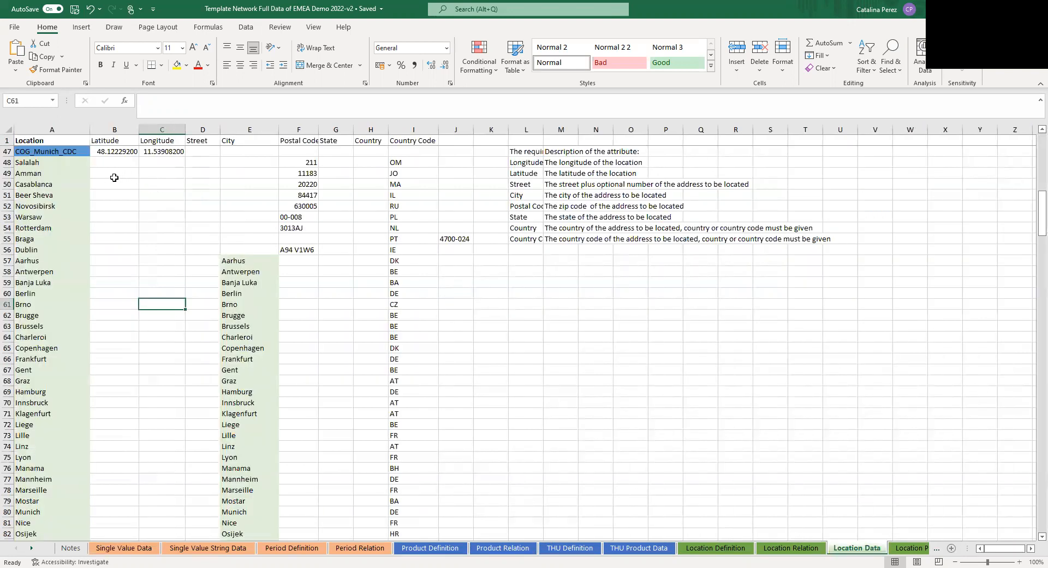
left_click_drag(113, 174, 162, 282)
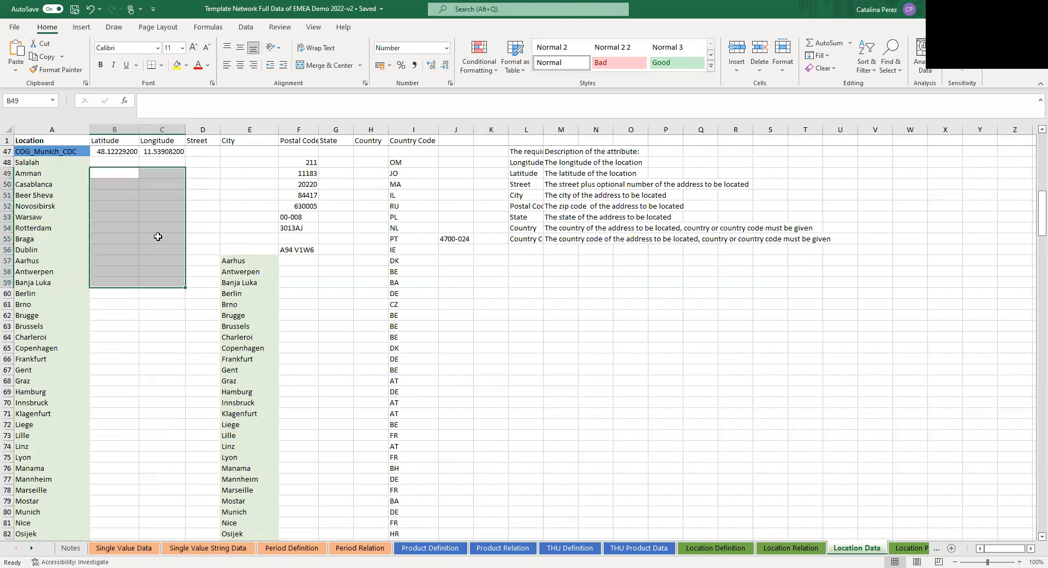
mouse_move(43, 207)
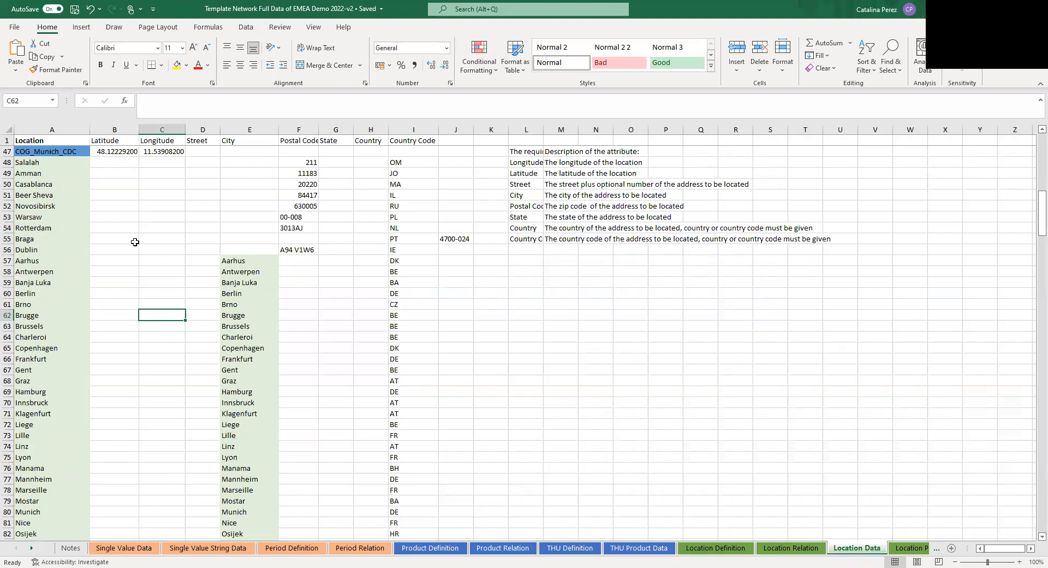
left_click(113, 239)
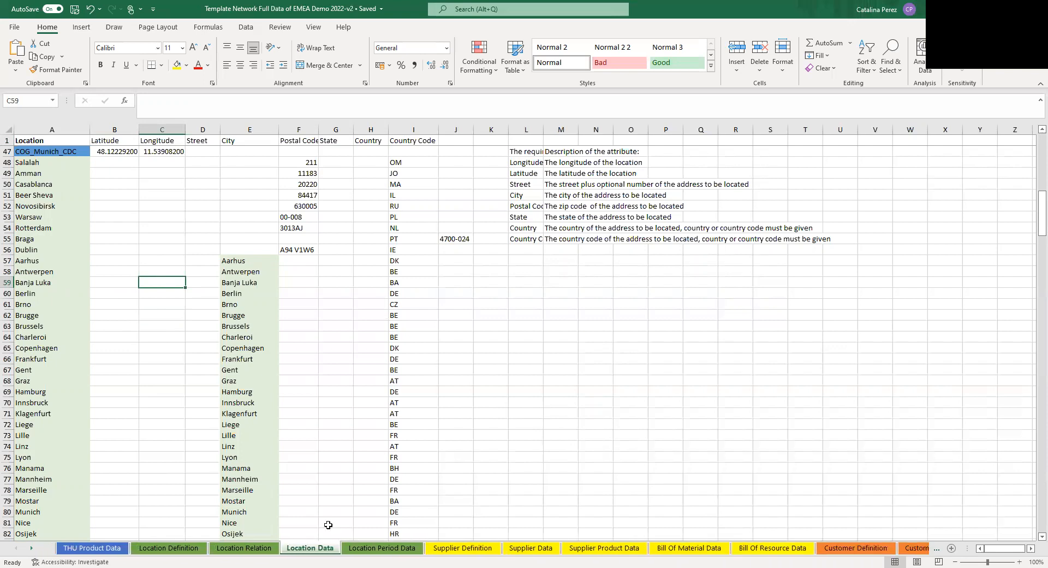
Open Supplier Product Data and review the Antalya_FG capacity columns.
left_click(601, 548)
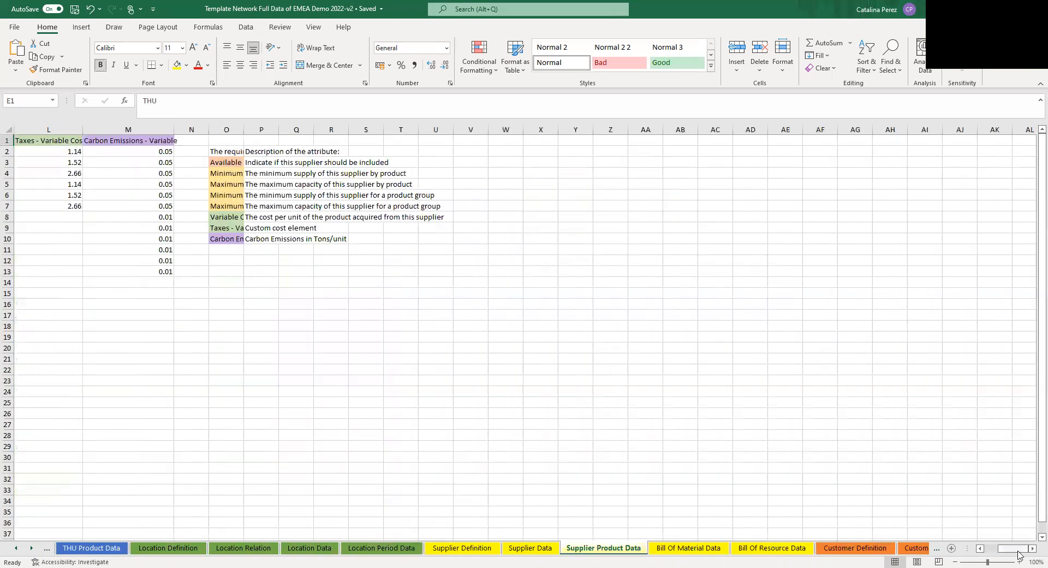
scroll("left", 3)
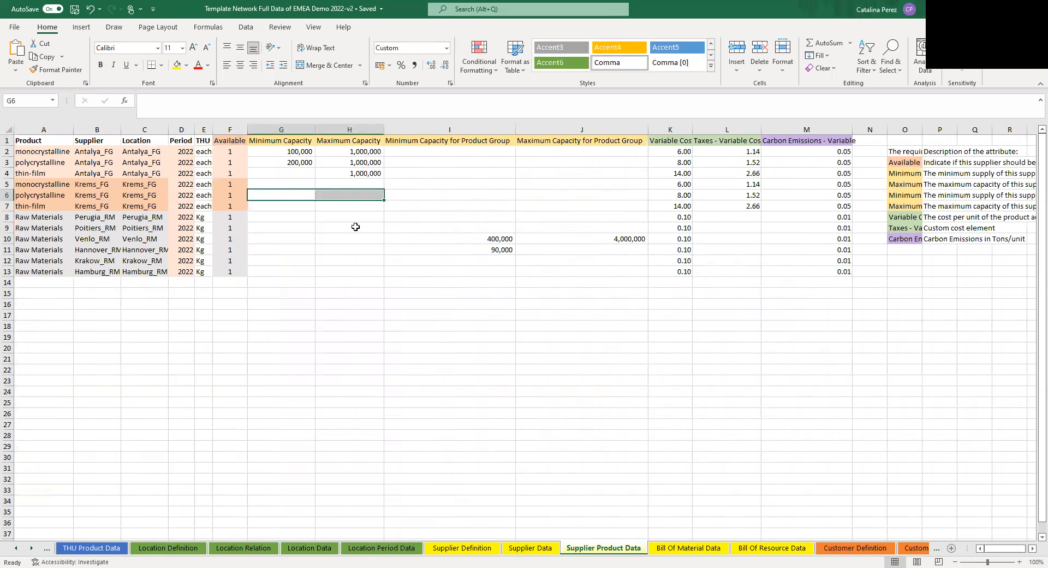
left_click(349, 227)
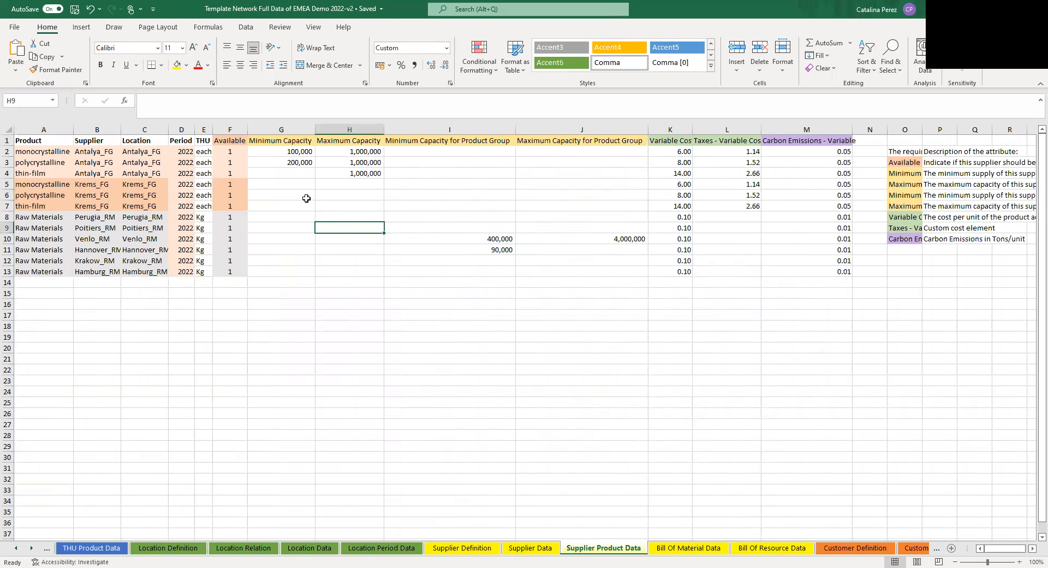
mouse_move(493, 167)
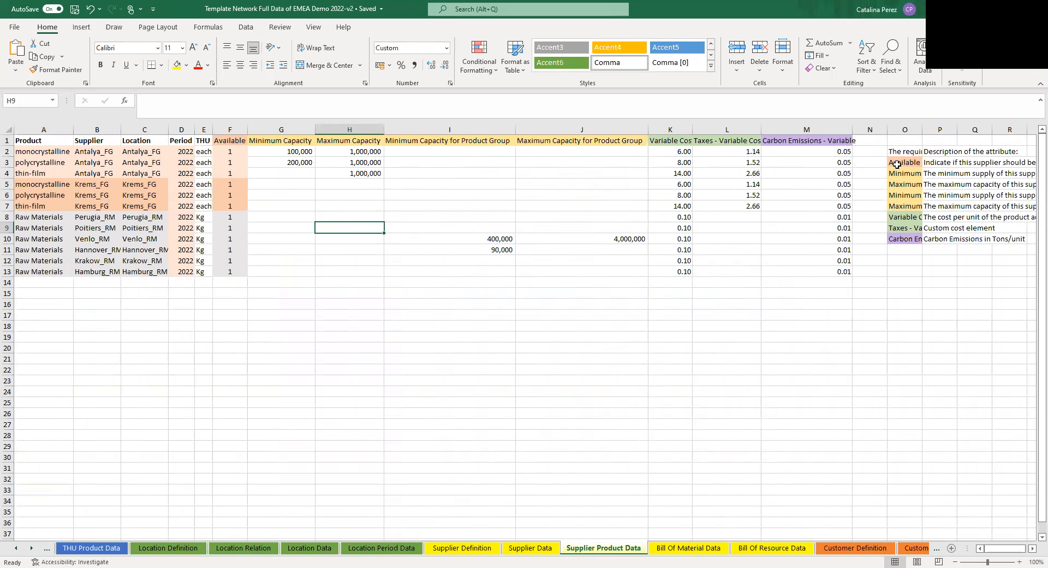
left_click_drag(904, 151, 903, 239)
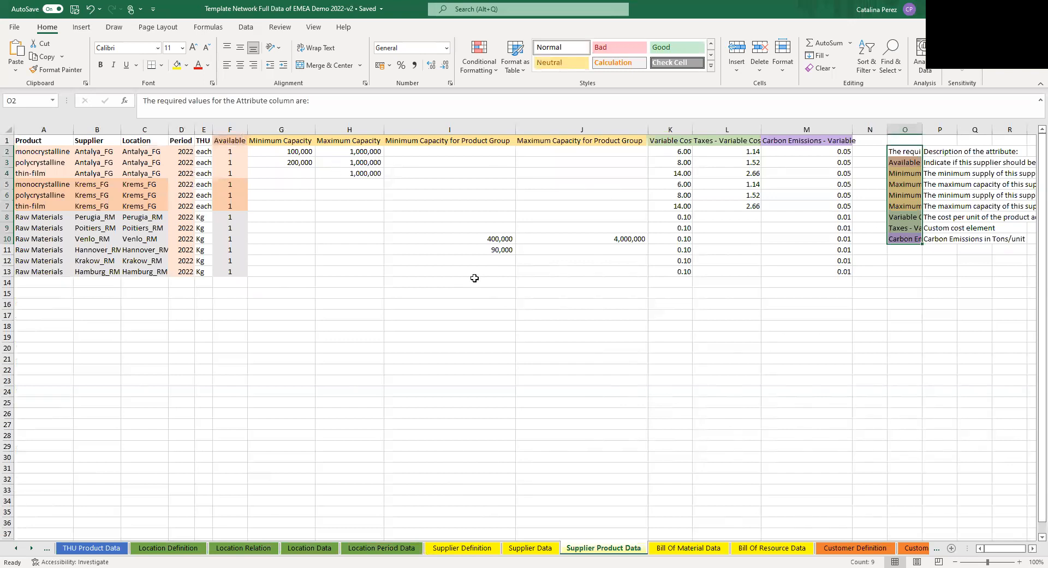
left_click(904, 161)
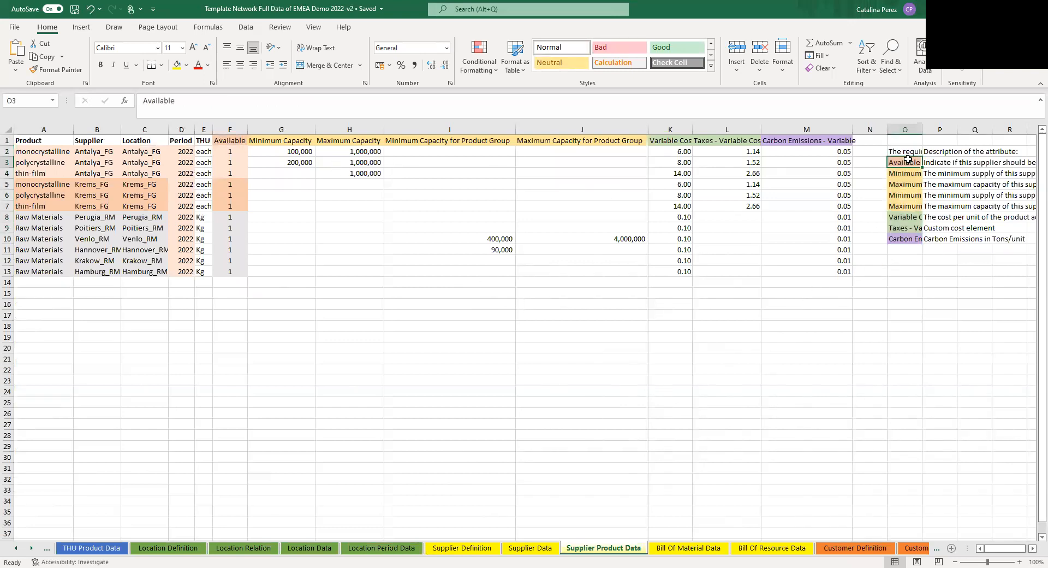
left_click(939, 162)
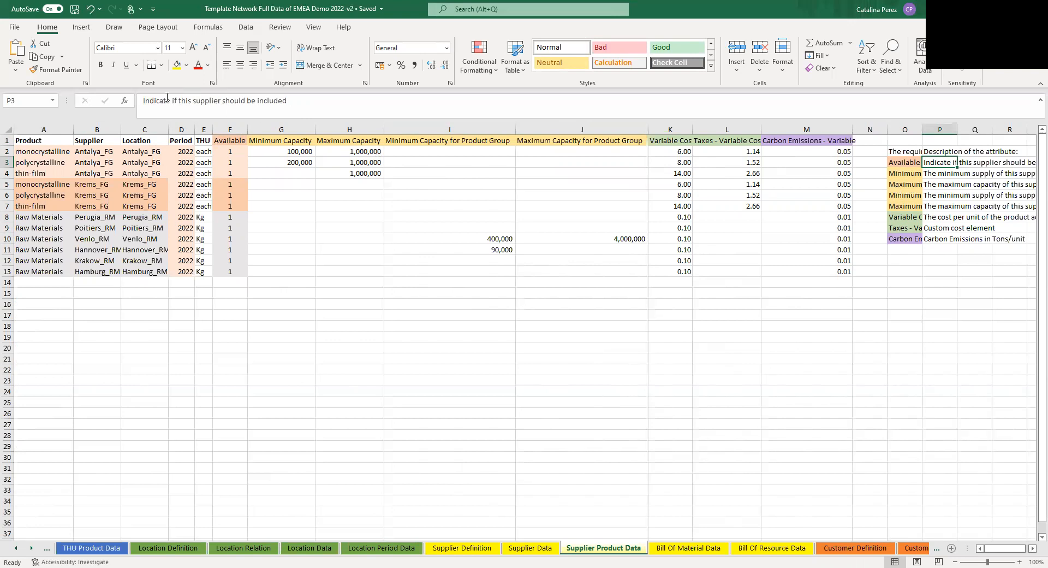
left_click(939, 173)
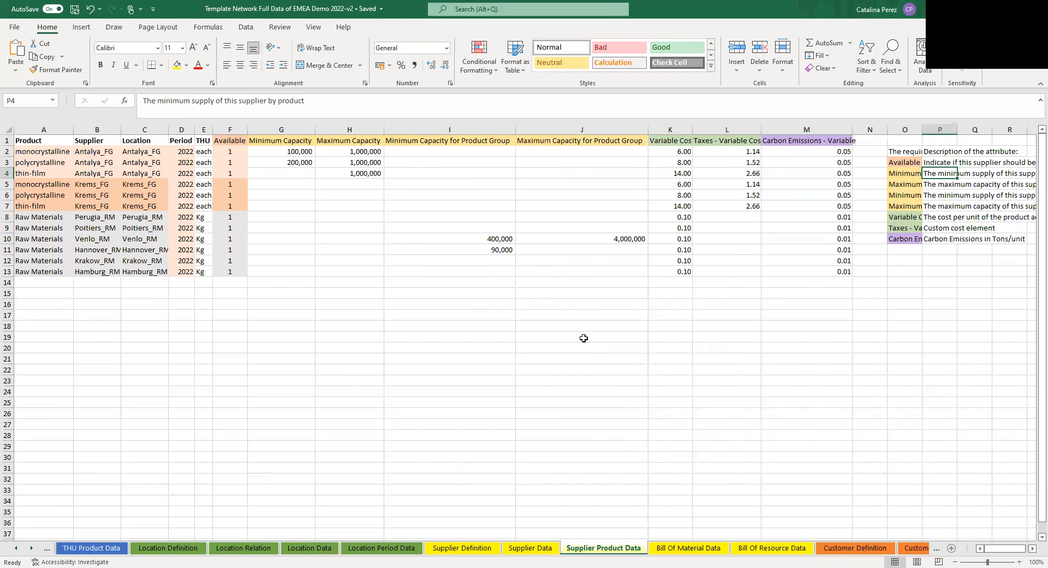
mouse_move(811, 263)
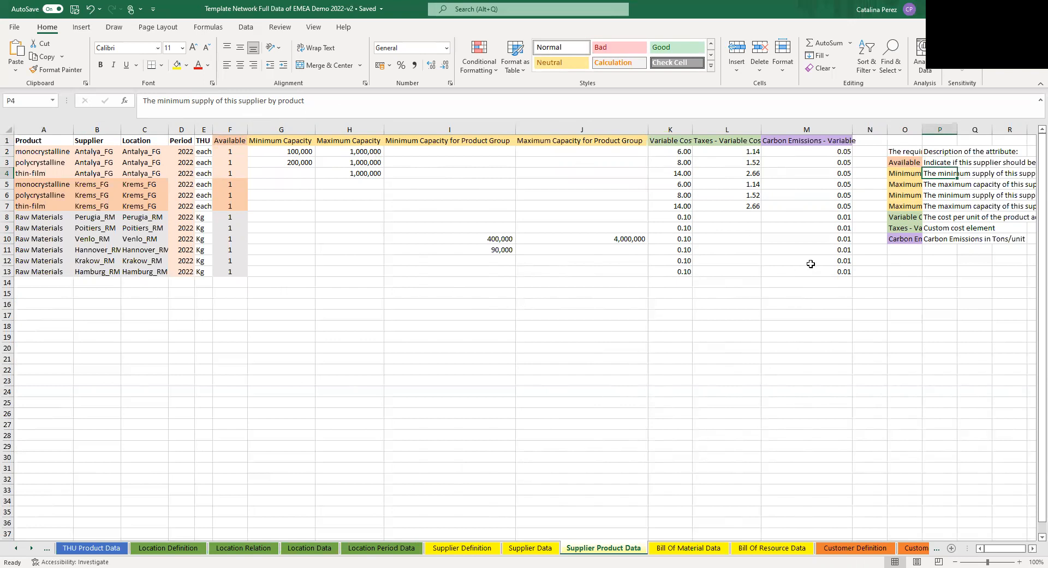
mouse_move(924, 255)
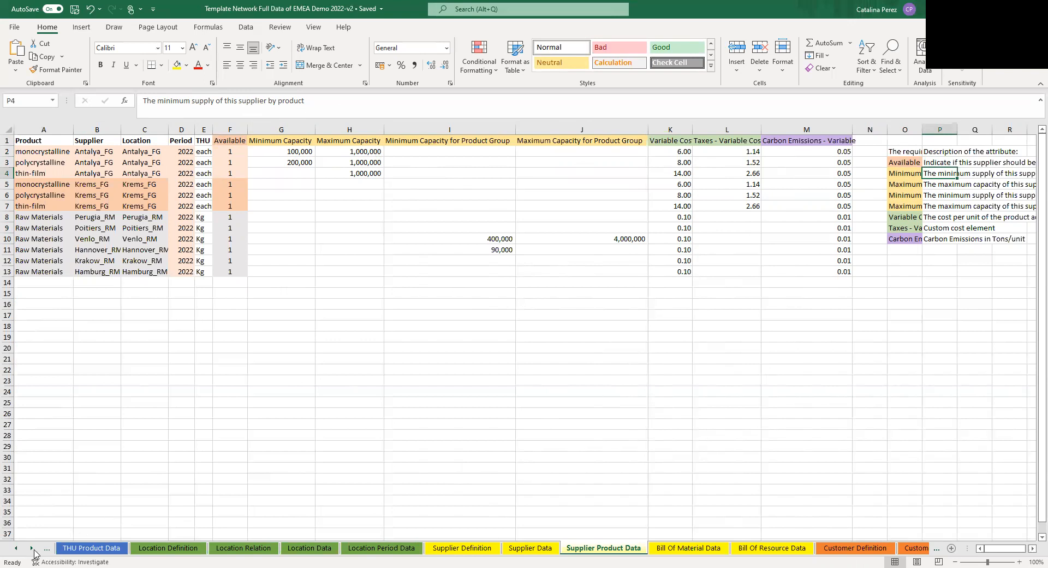
Scroll the tabs and open Sheet1 with the demand pivot by product, customer and period.
left_click(32, 548)
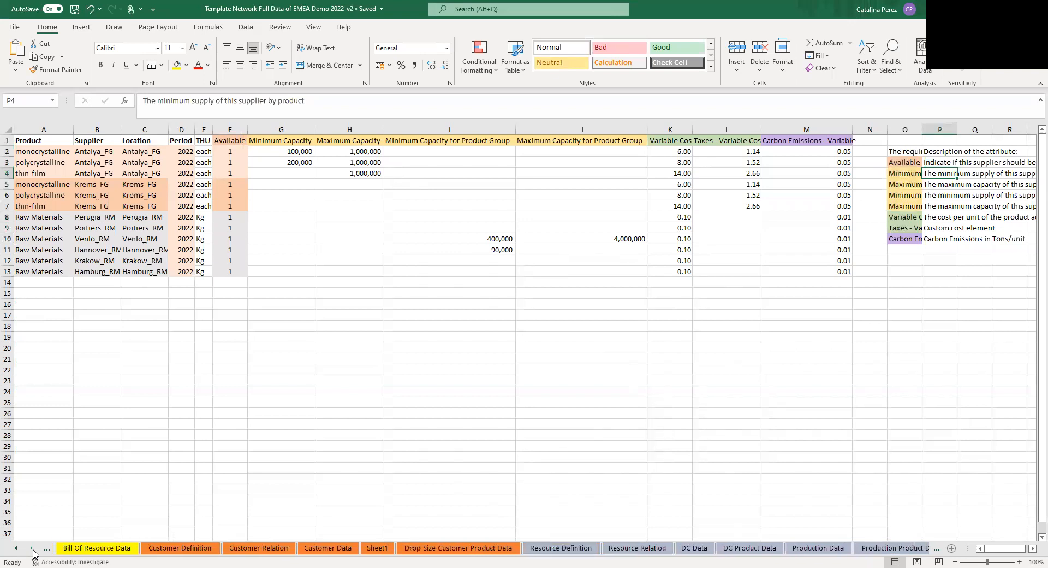
mouse_move(30, 551)
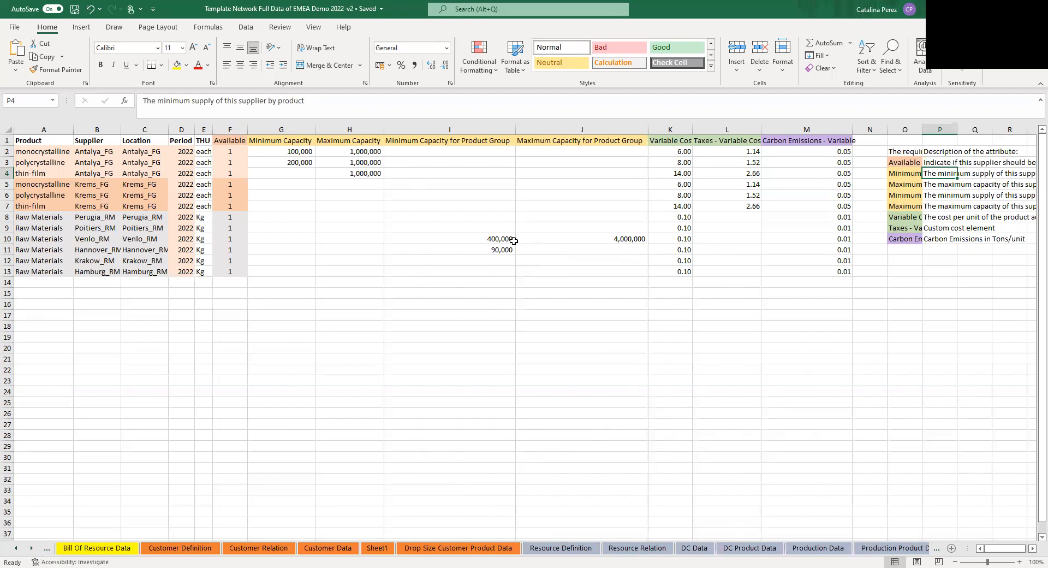
mouse_move(484, 284)
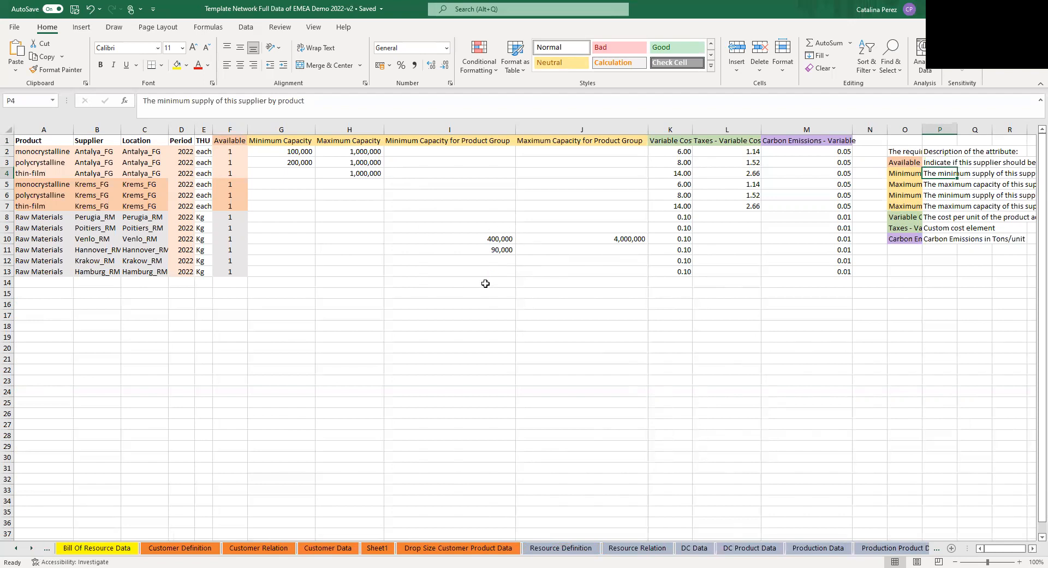
mouse_move(376, 486)
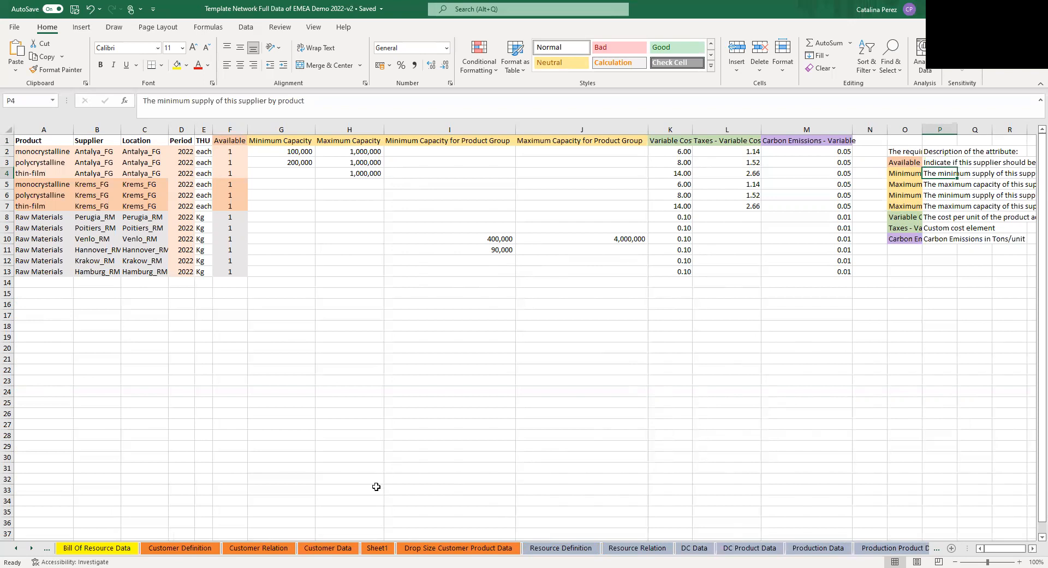
left_click(377, 548)
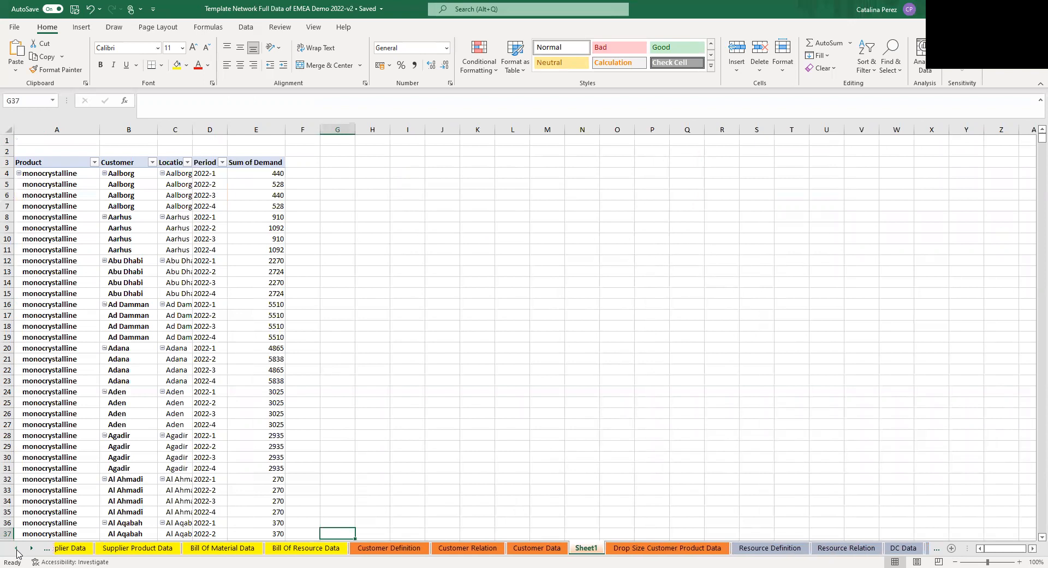
Open Supplier Data and review the supplier attribute header row and side notes.
left_click(305, 548)
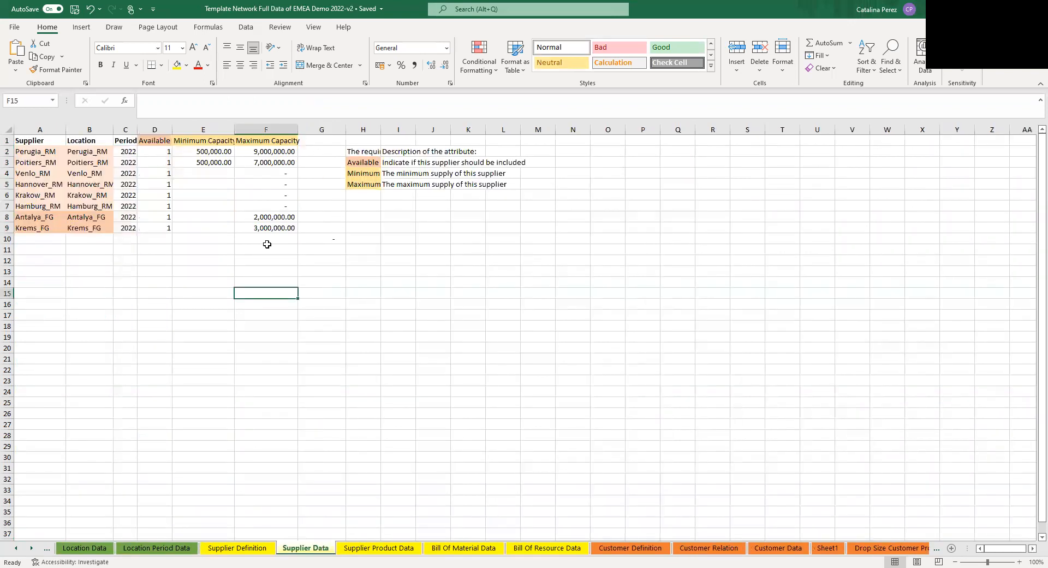
left_click(265, 259)
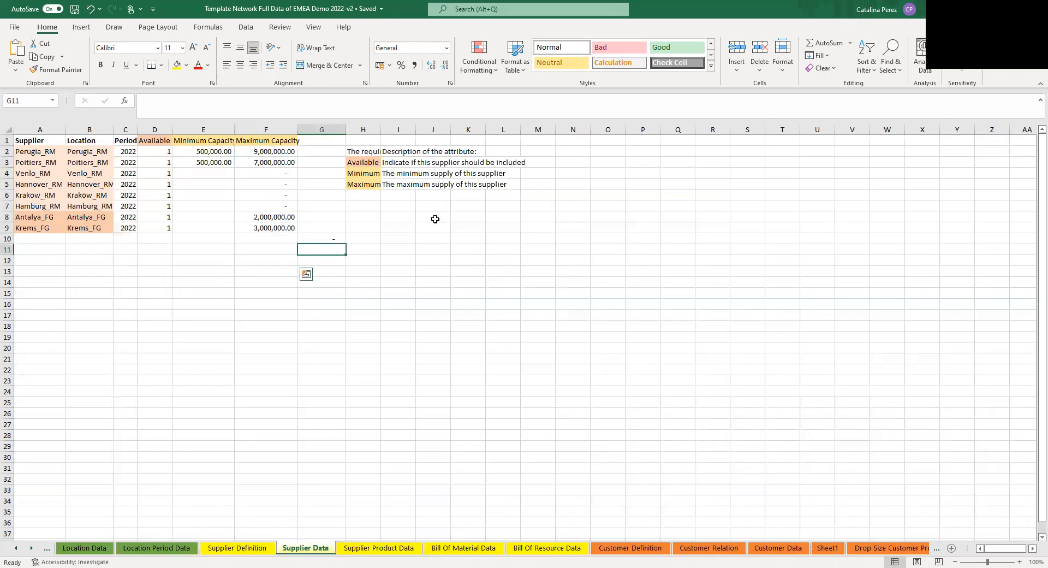
left_click(432, 216)
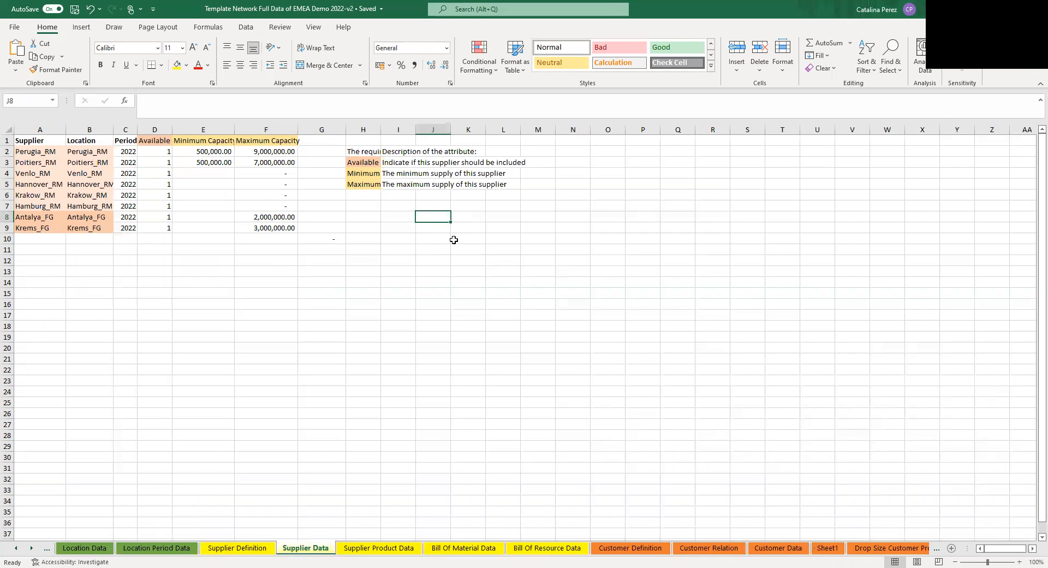
mouse_move(452, 237)
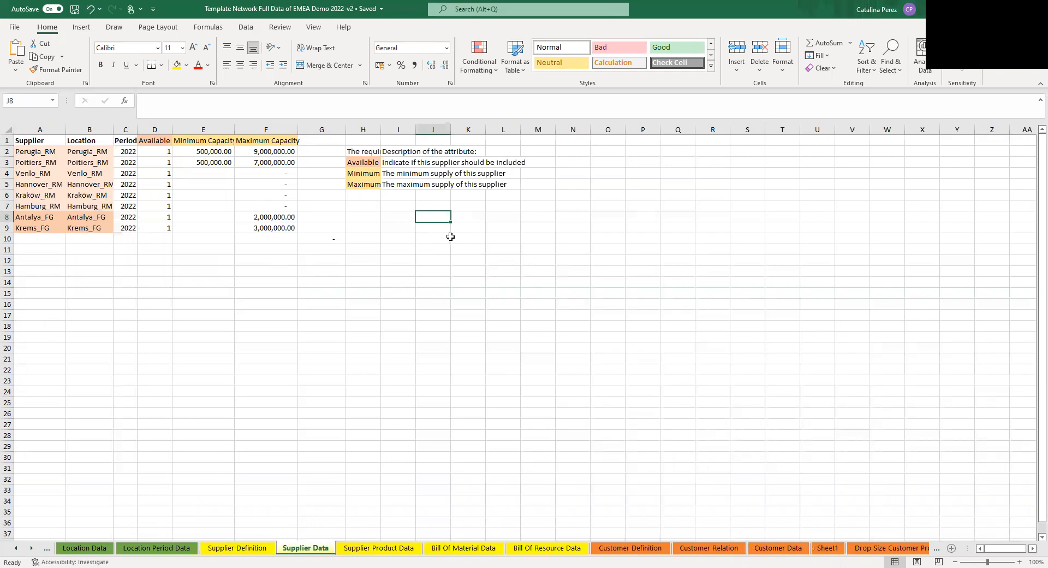
mouse_move(435, 237)
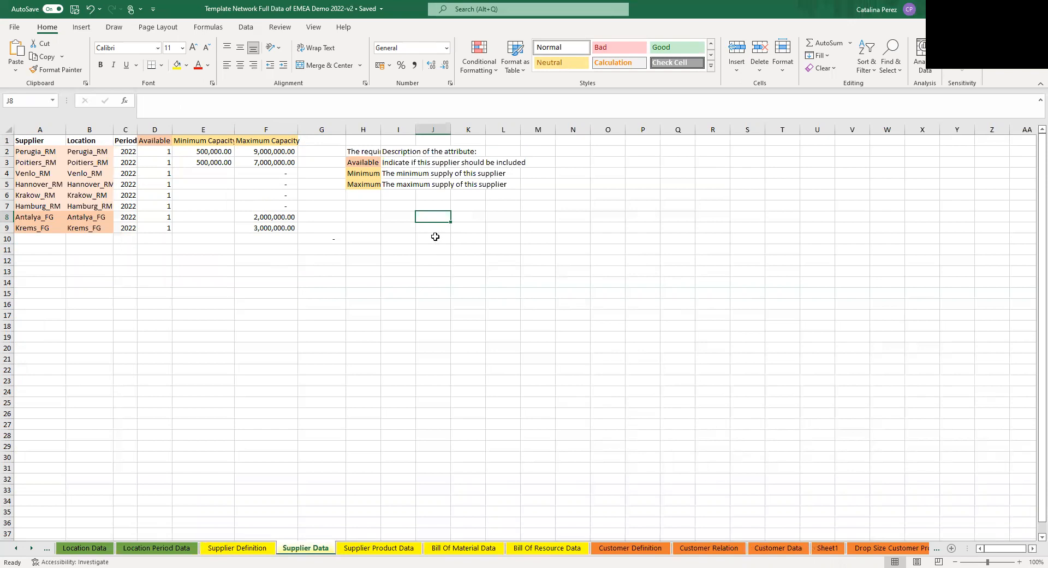
mouse_move(442, 224)
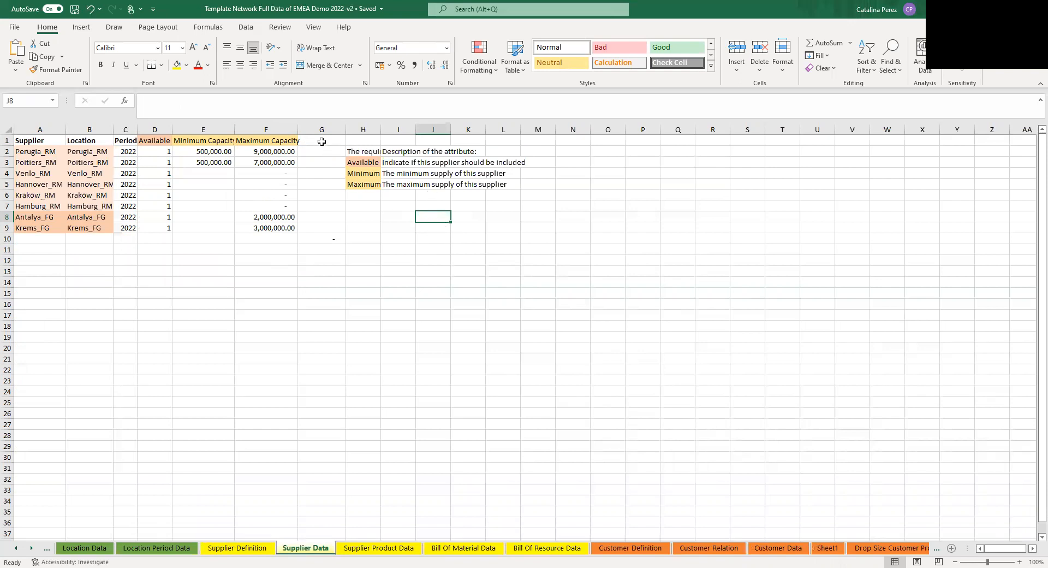
left_click(6, 140)
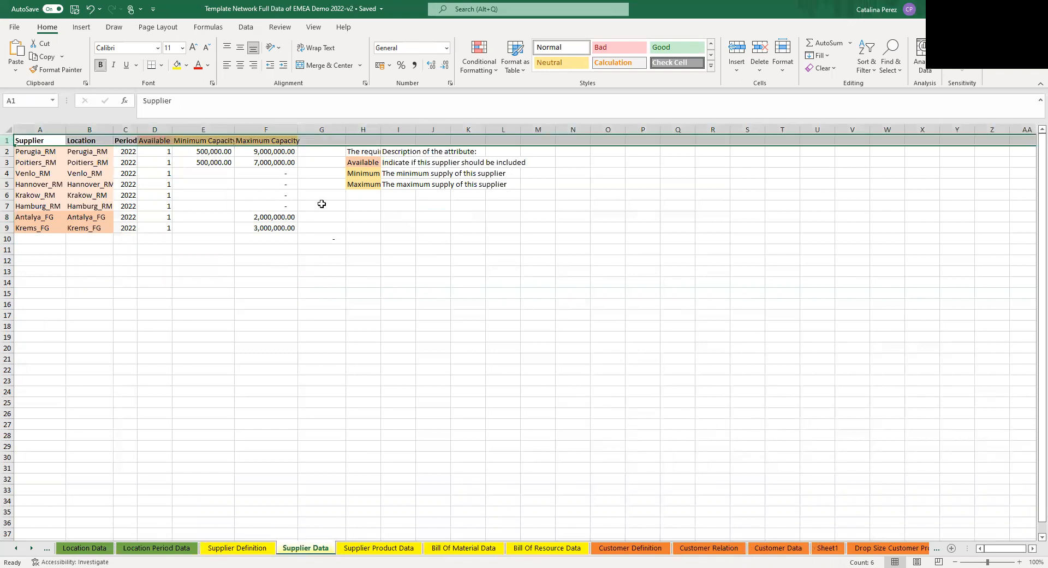
left_click(321, 162)
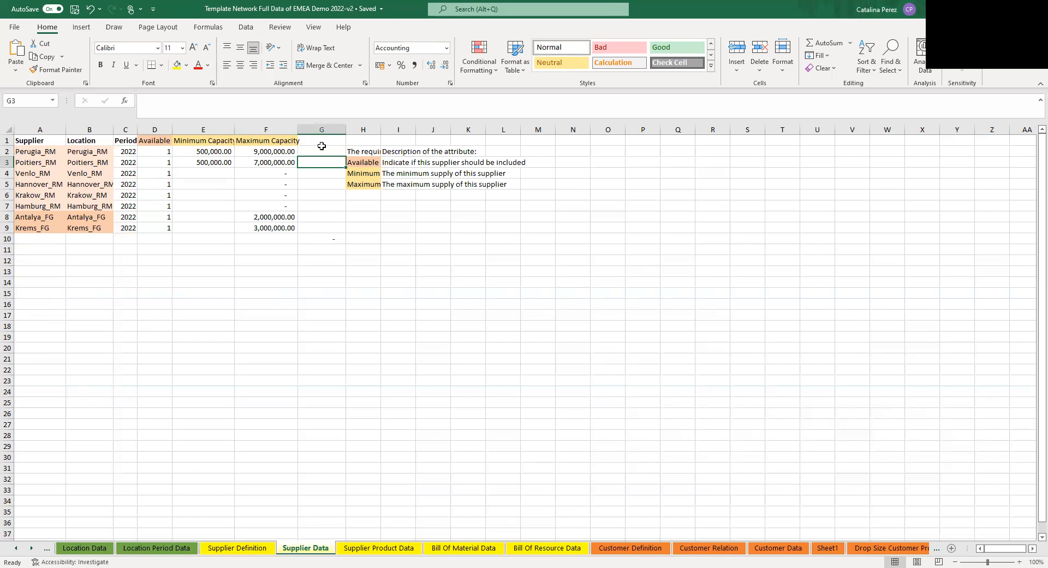
mouse_move(165, 553)
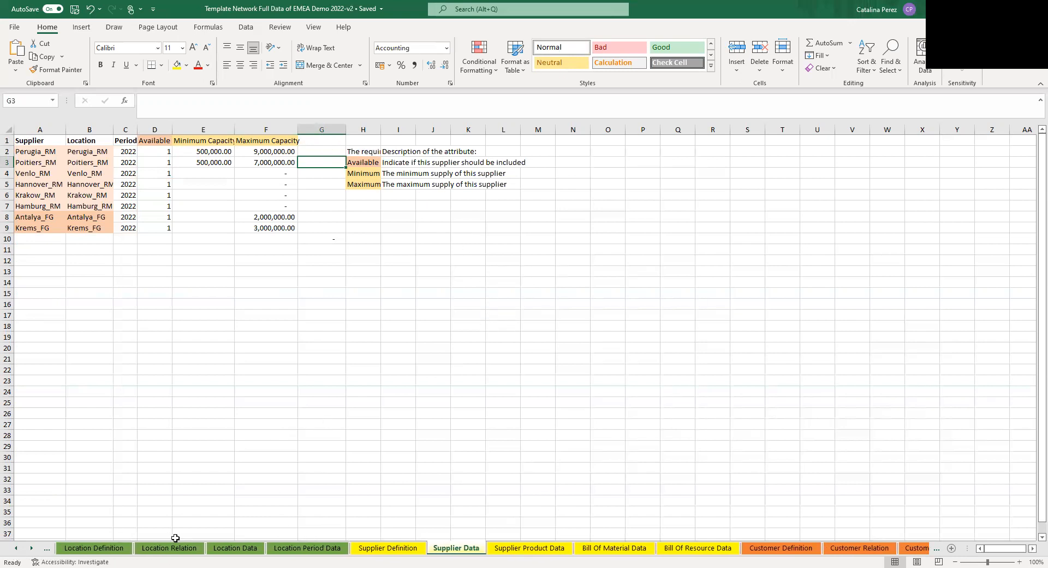
Browse Location and Customer Relation, then land on the Resource Relation sheet.
left_click(169, 547)
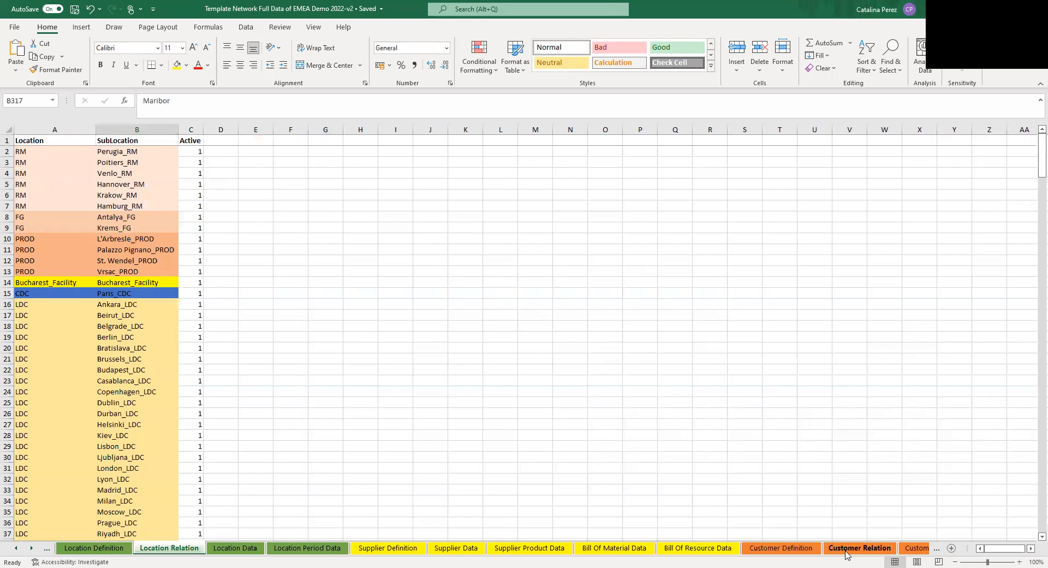
left_click(859, 547)
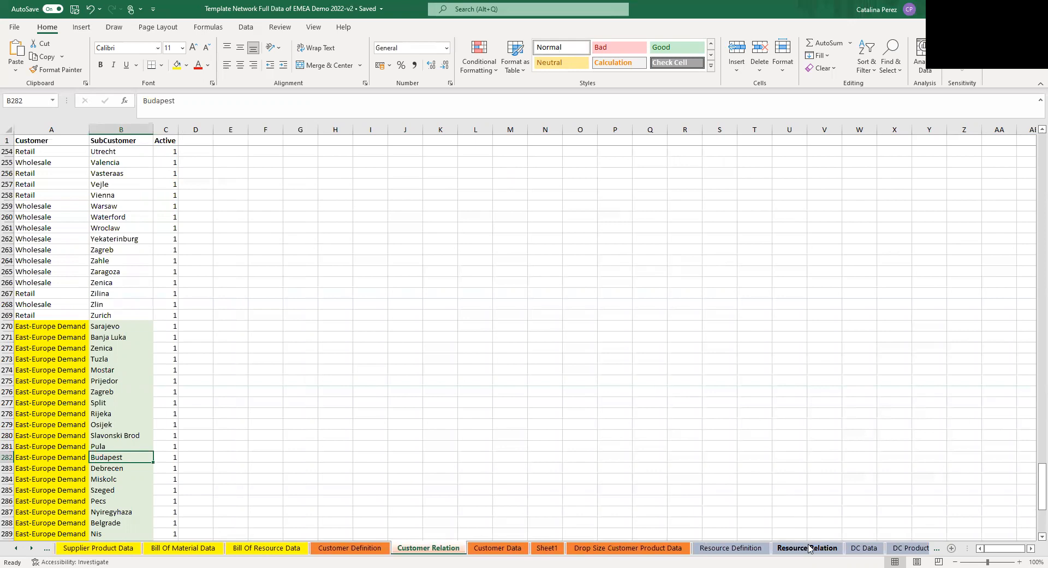
left_click(807, 548)
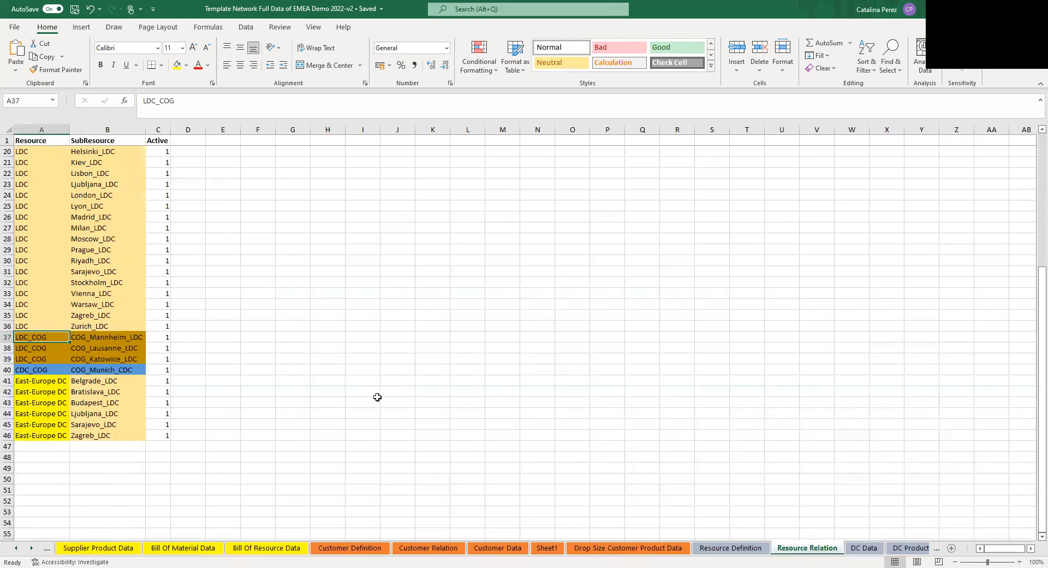
mouse_move(399, 390)
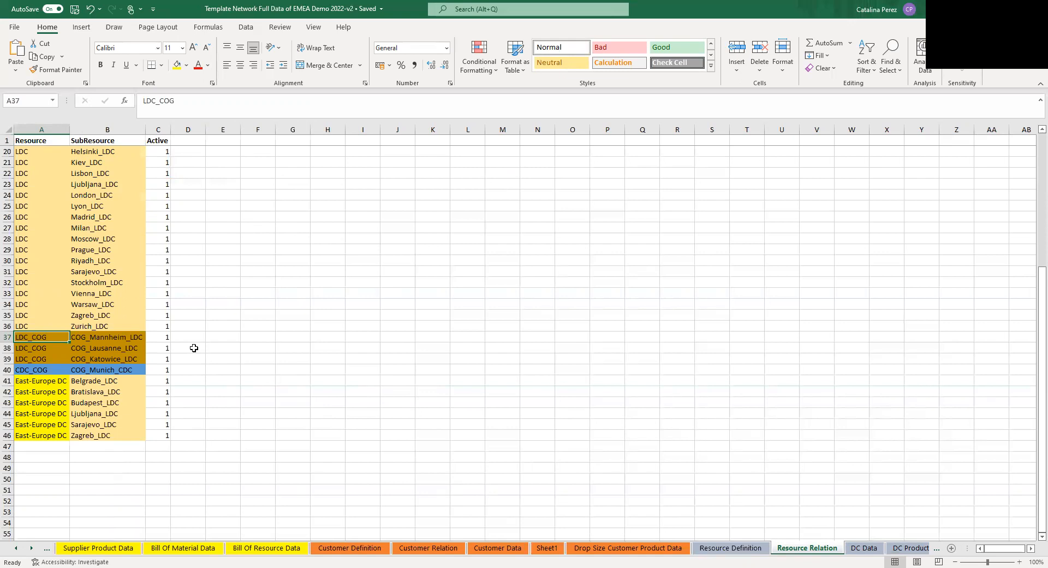
mouse_move(201, 339)
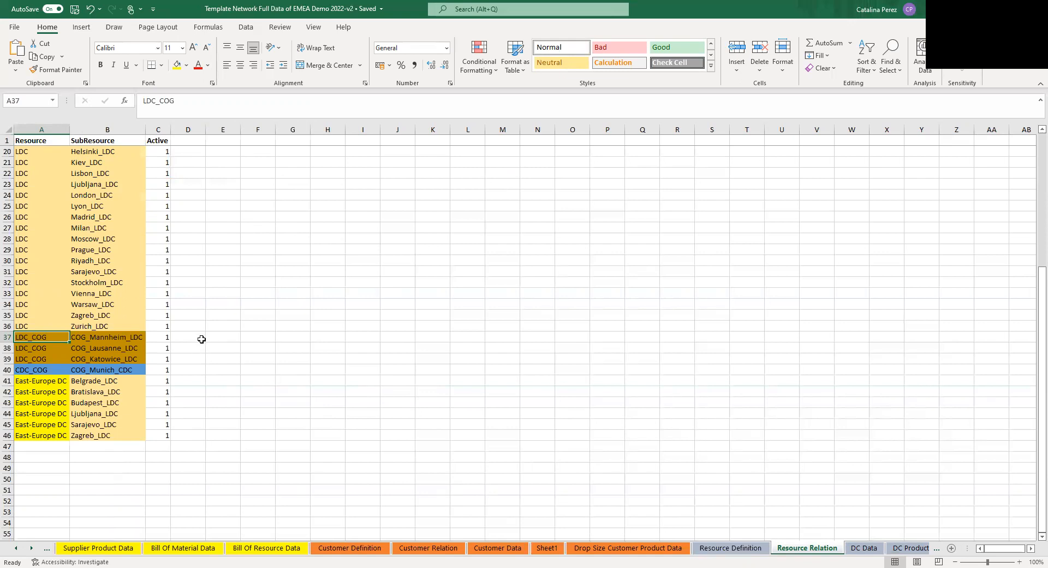
mouse_move(196, 346)
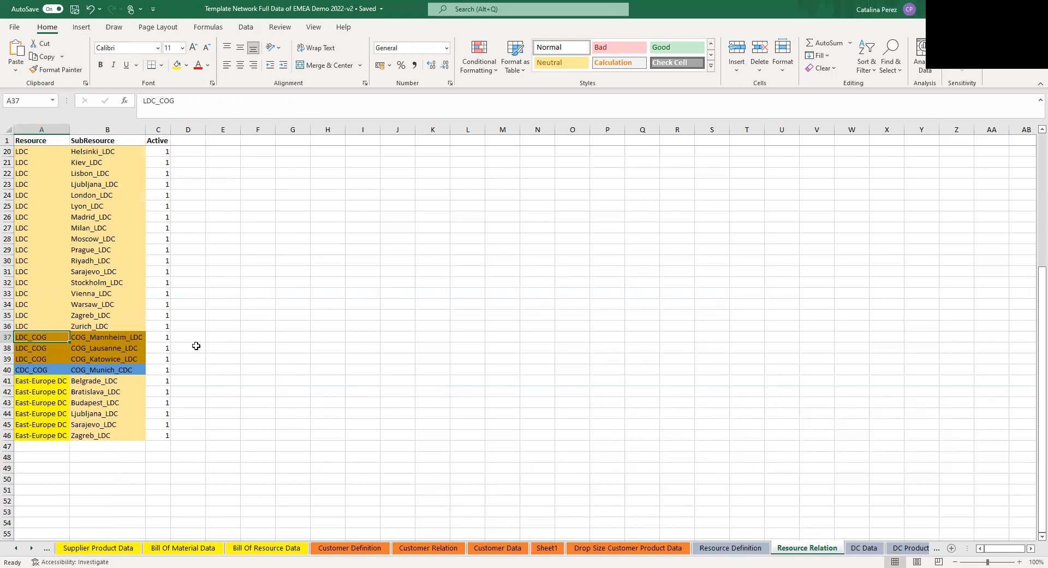
mouse_move(216, 346)
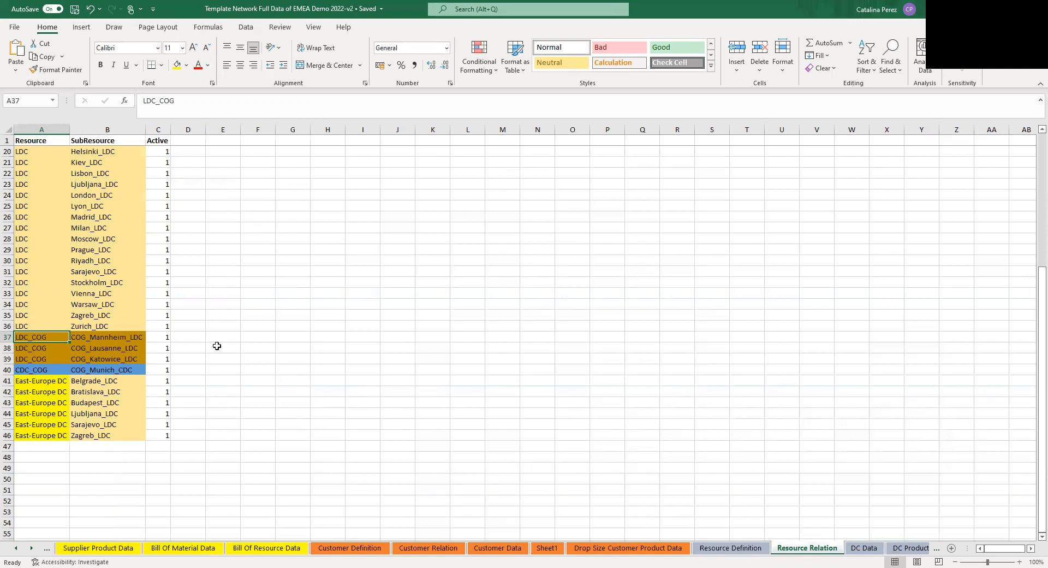
mouse_move(225, 326)
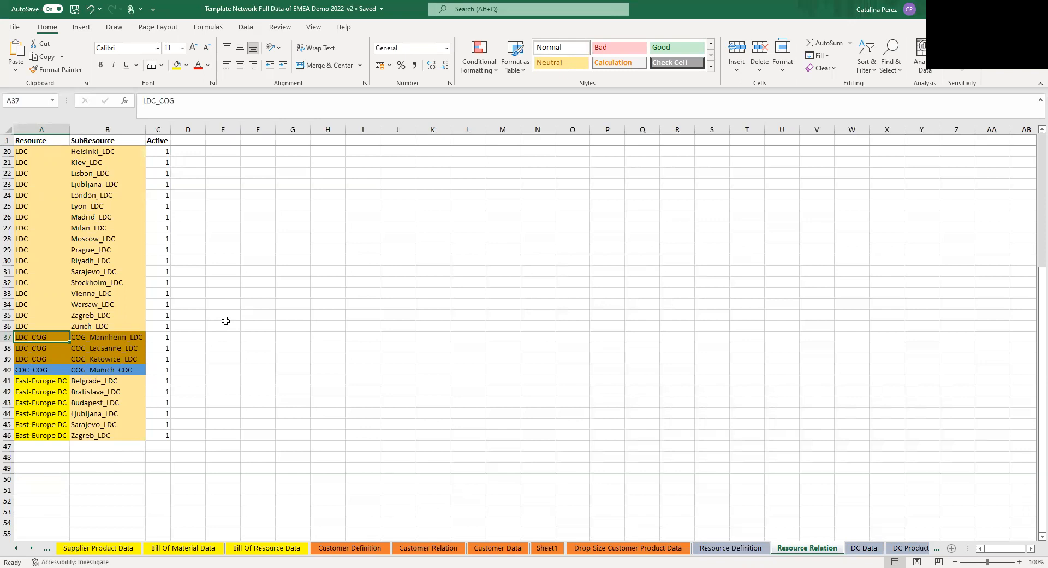
mouse_move(239, 321)
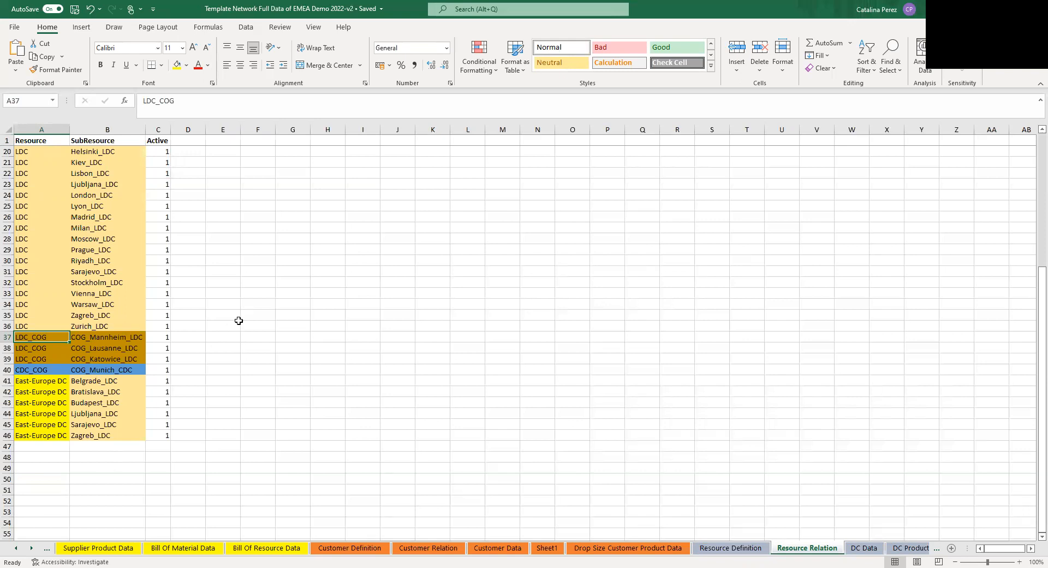
scroll("up", 3)
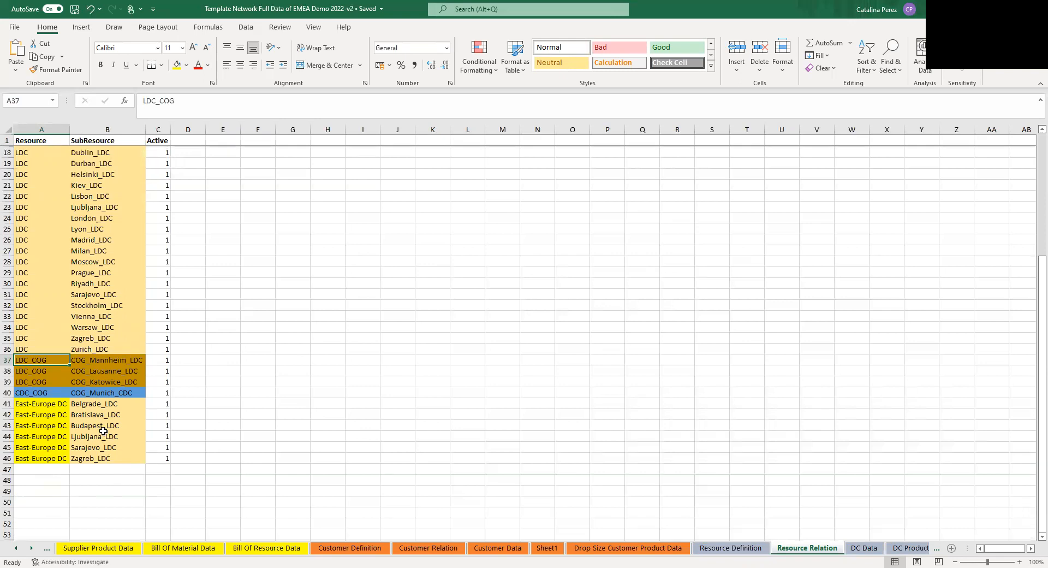
scroll("down", 3)
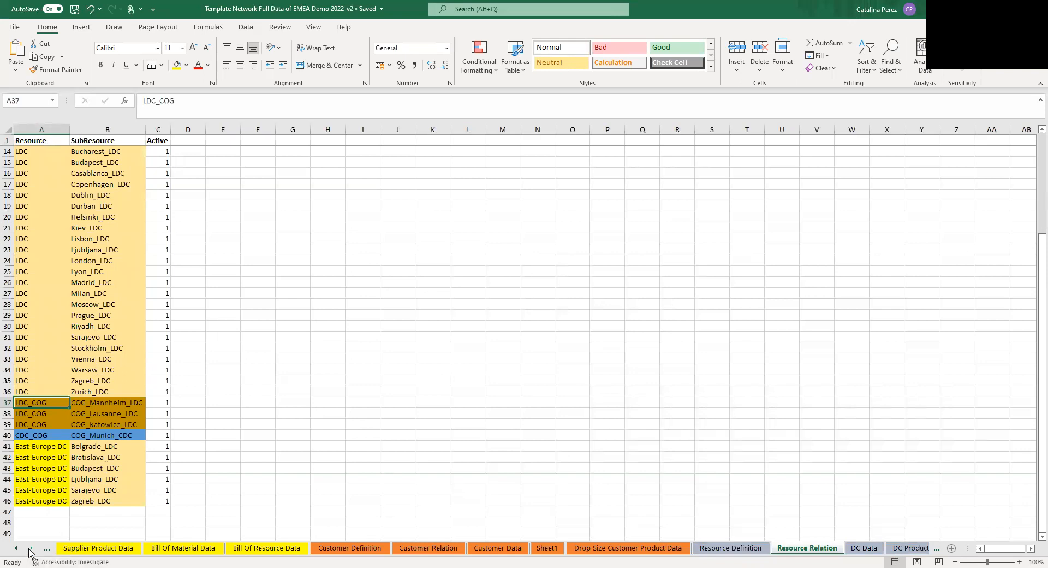
mouse_move(39, 402)
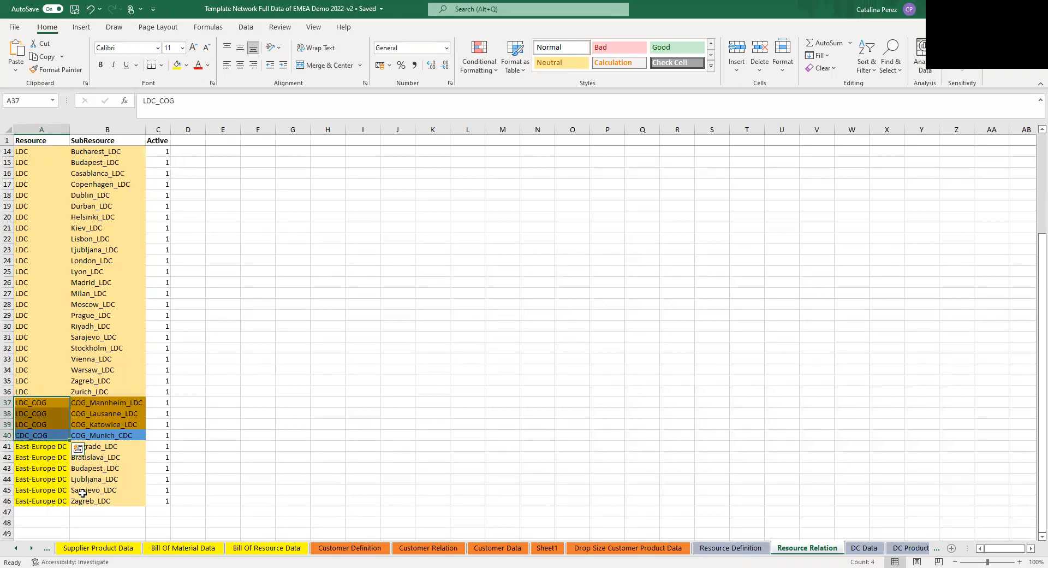
mouse_move(94, 482)
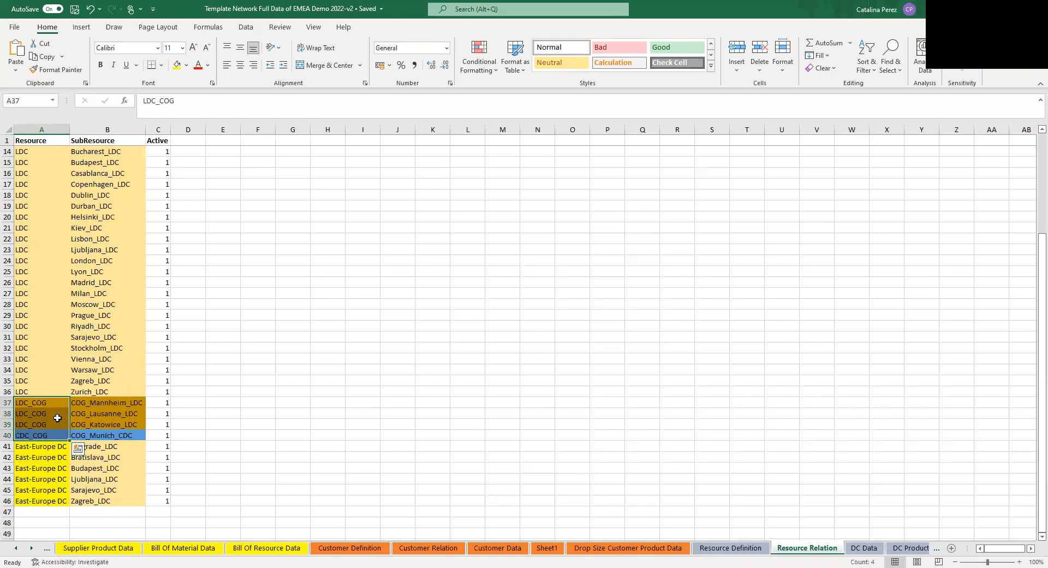
mouse_move(75, 314)
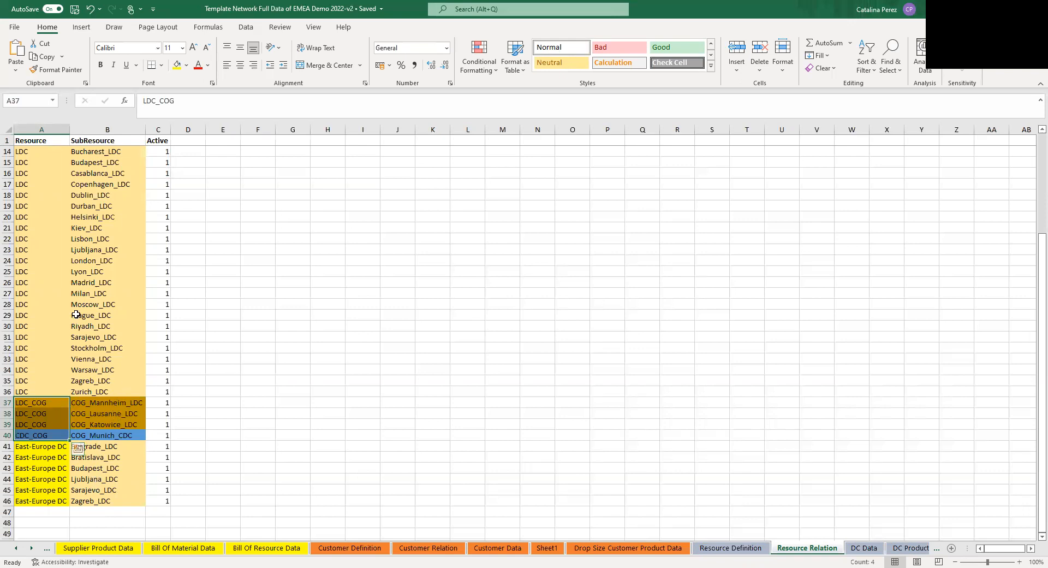
scroll("up", 3)
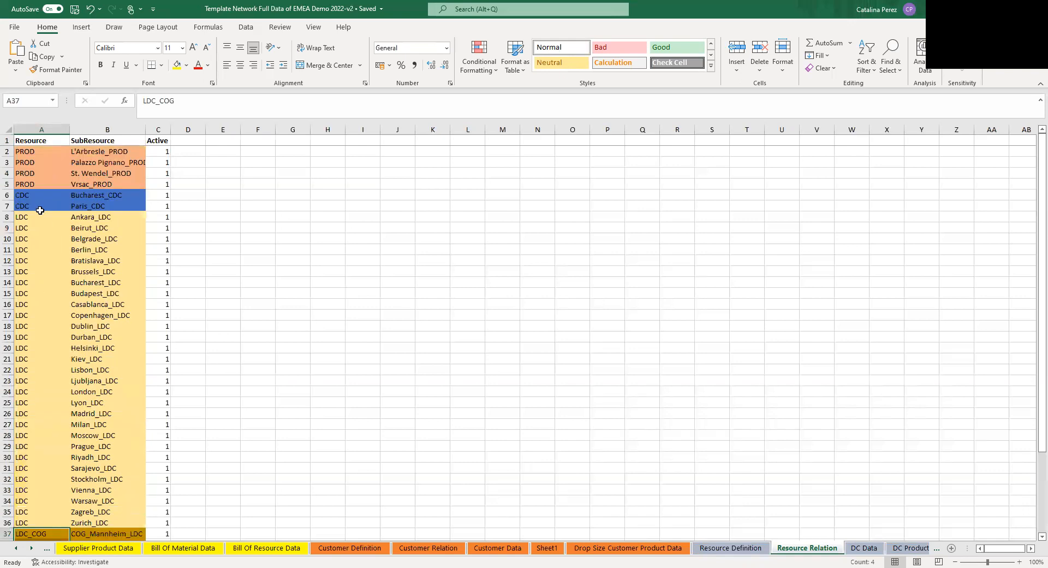
left_click(41, 216)
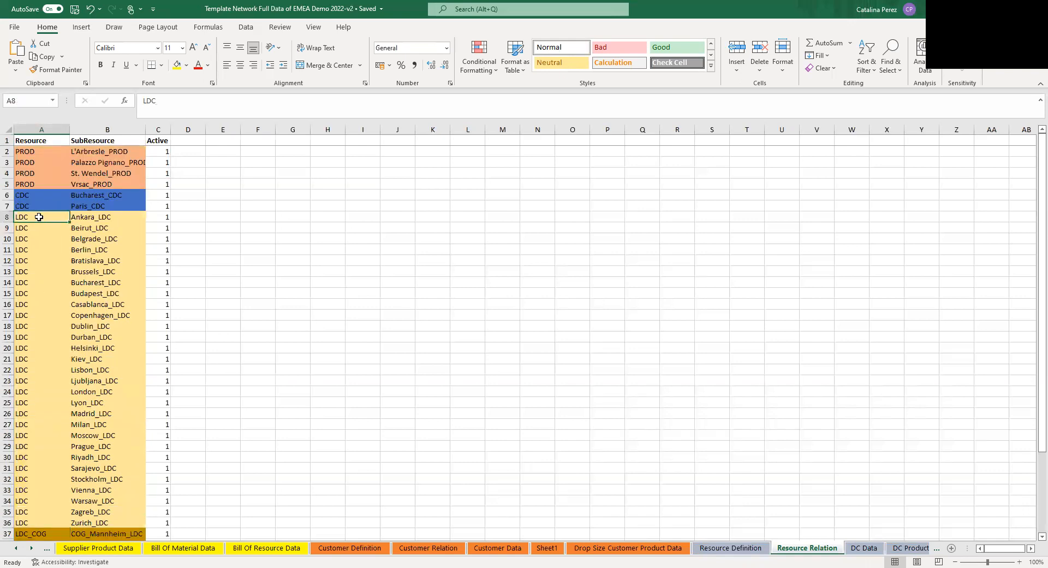
mouse_move(47, 221)
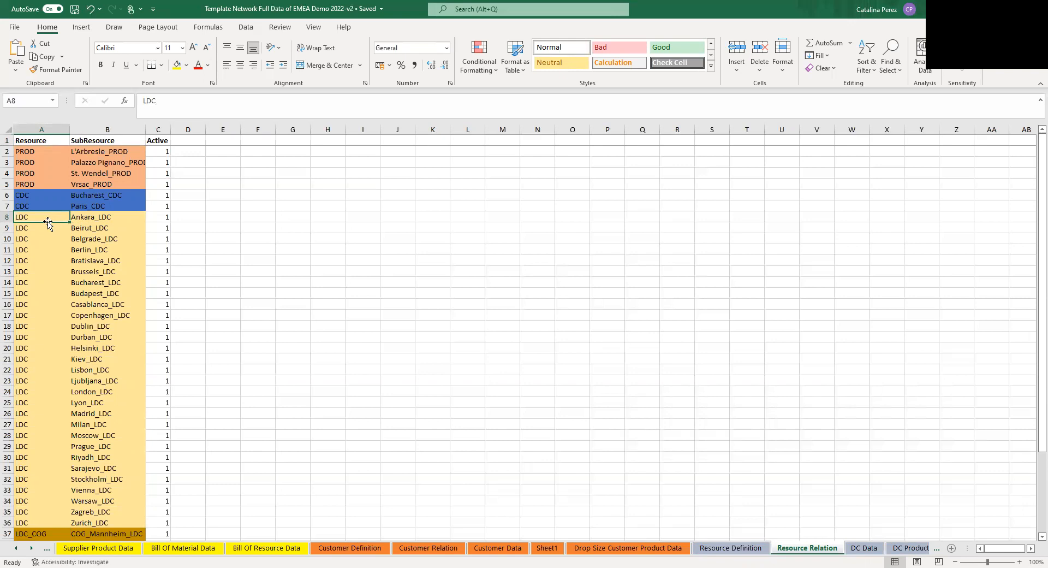
left_click_drag(107, 216, 107, 227)
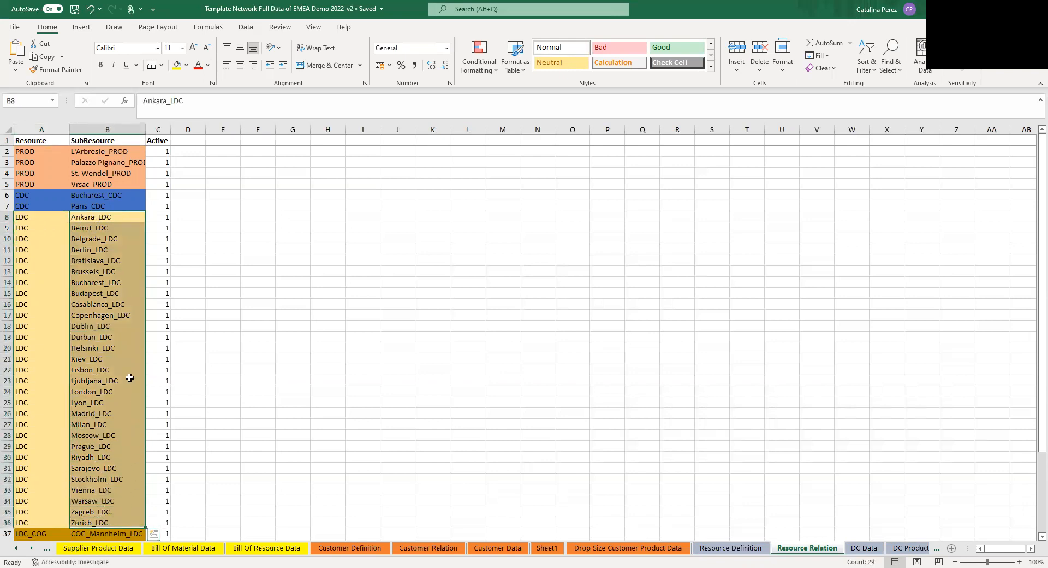
mouse_move(213, 260)
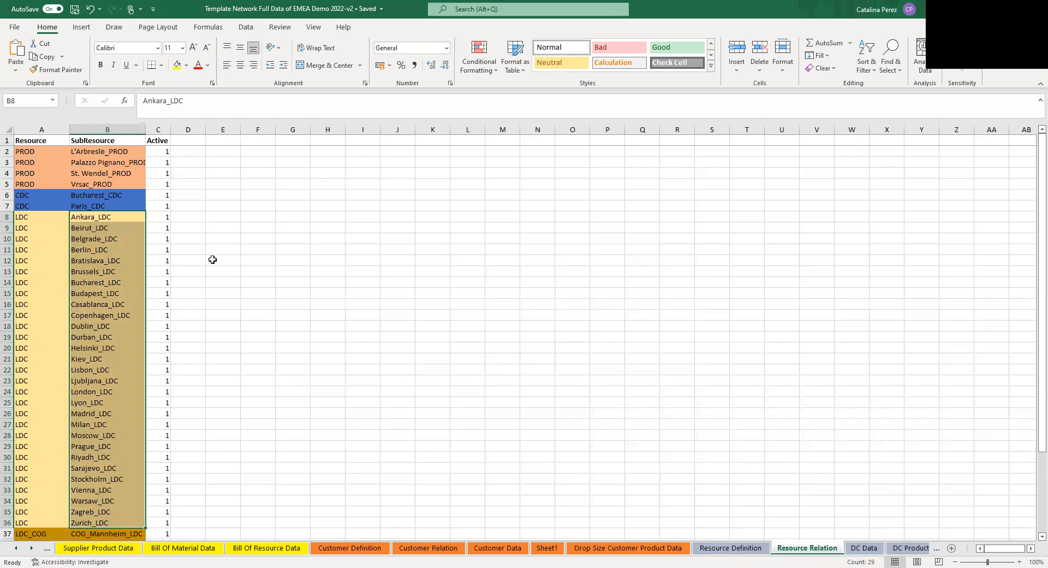
left_click(222, 260)
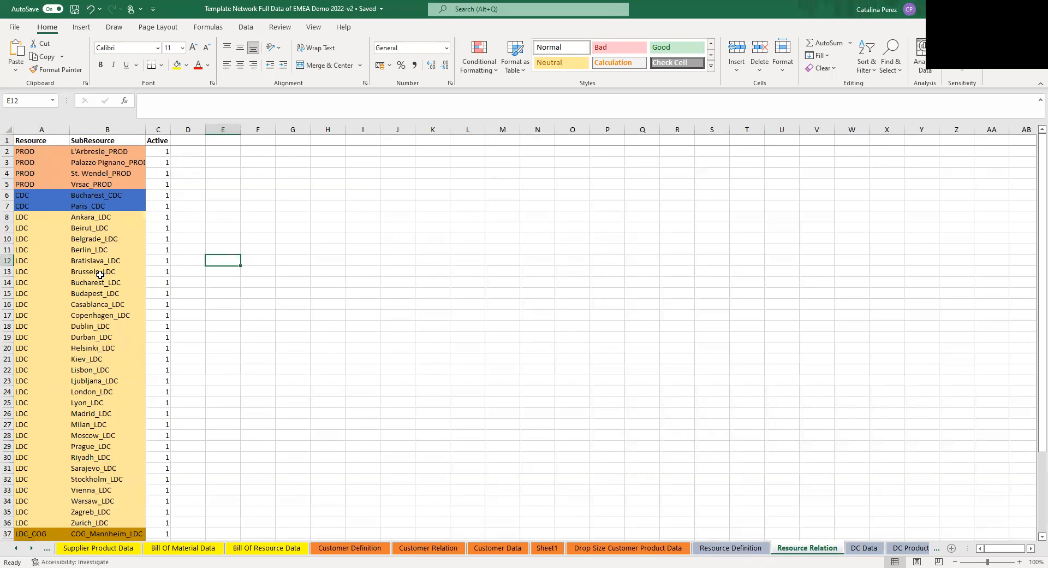
left_click(40, 292)
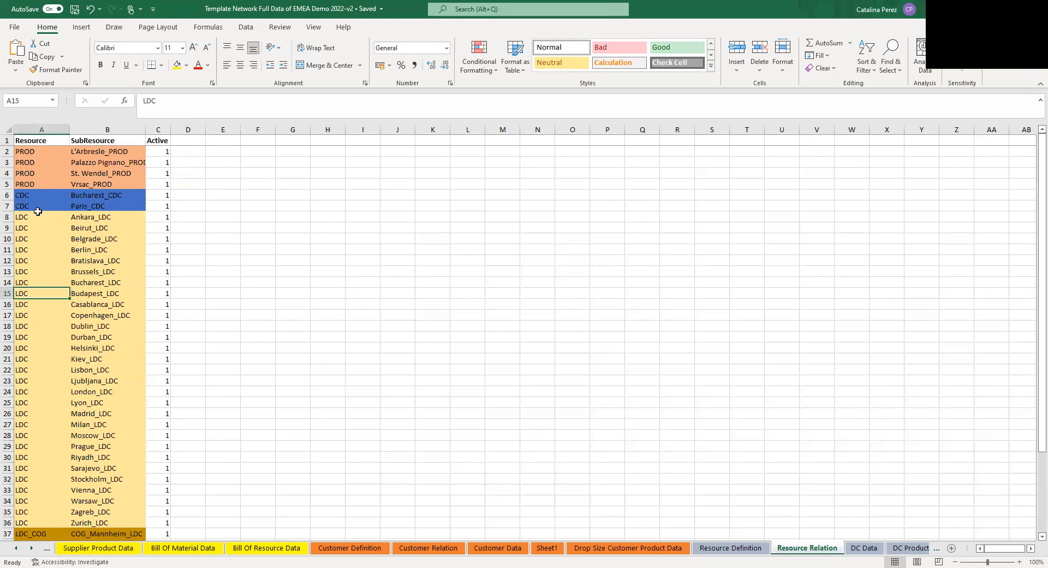
mouse_move(36, 206)
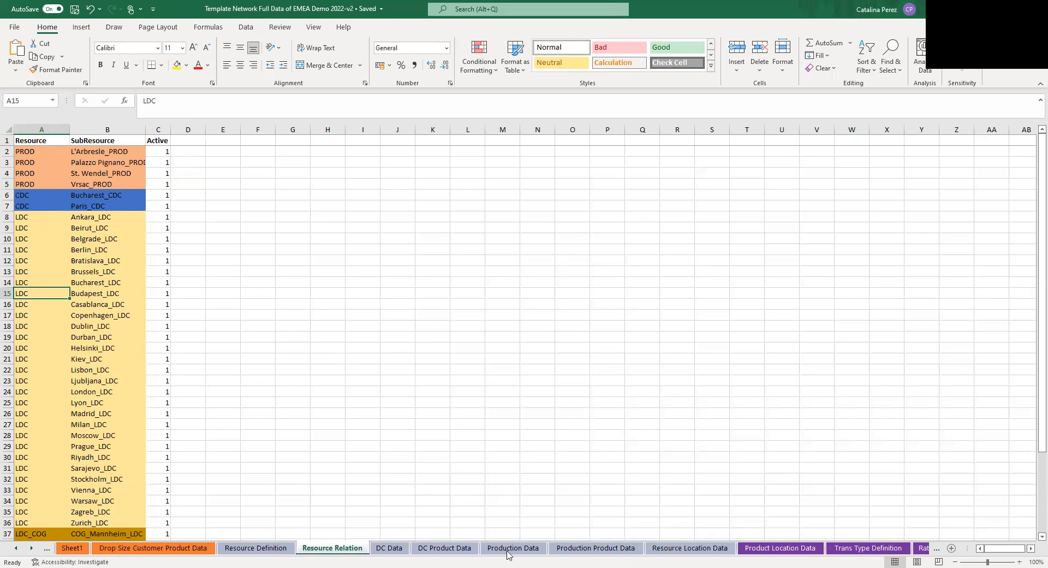
mouse_move(52, 504)
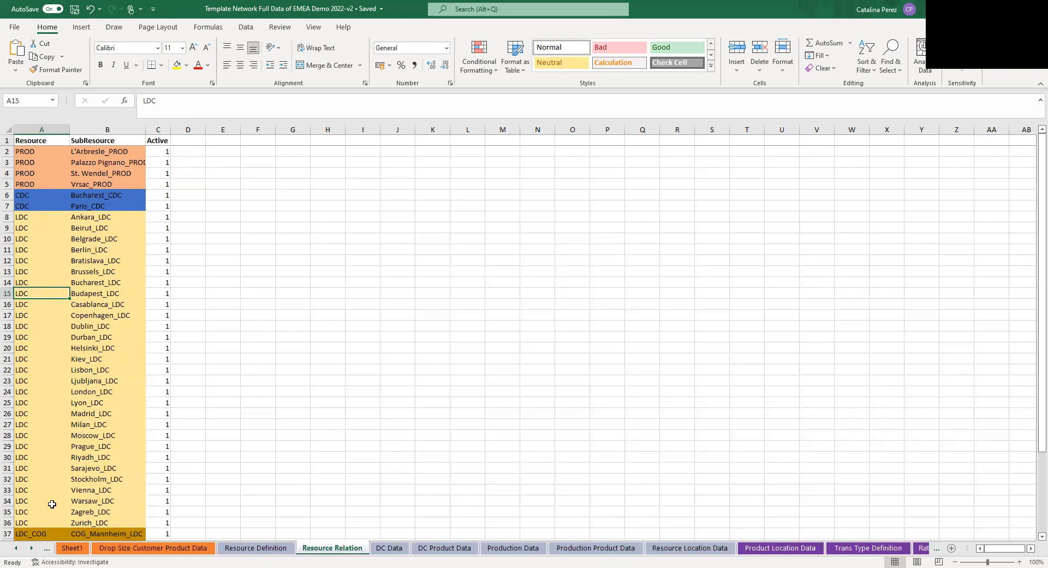
Open Transport Cost Data and highlight the two LDC destinations for internal transfers.
left_click(14, 548)
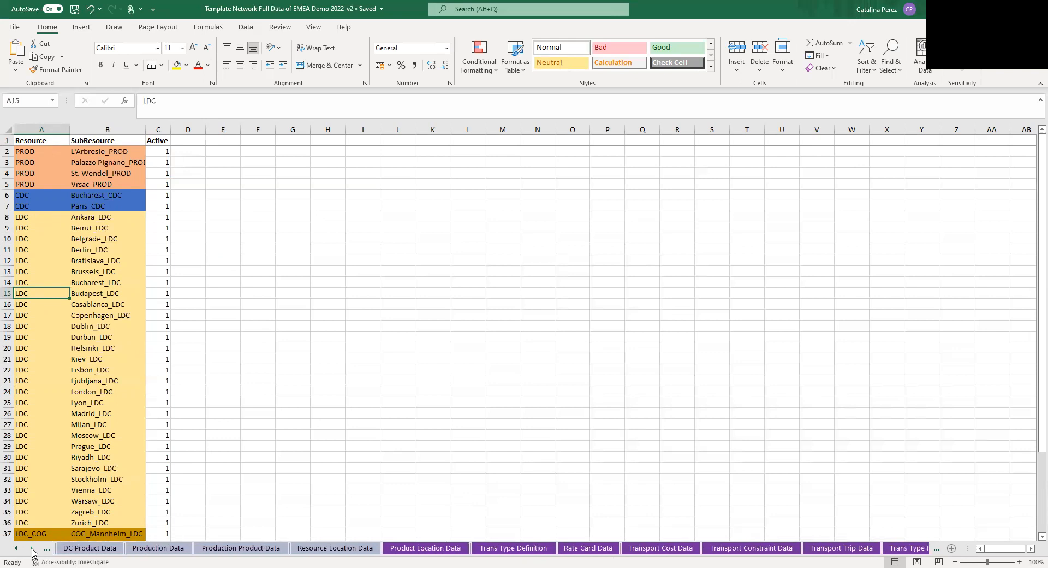
left_click(589, 548)
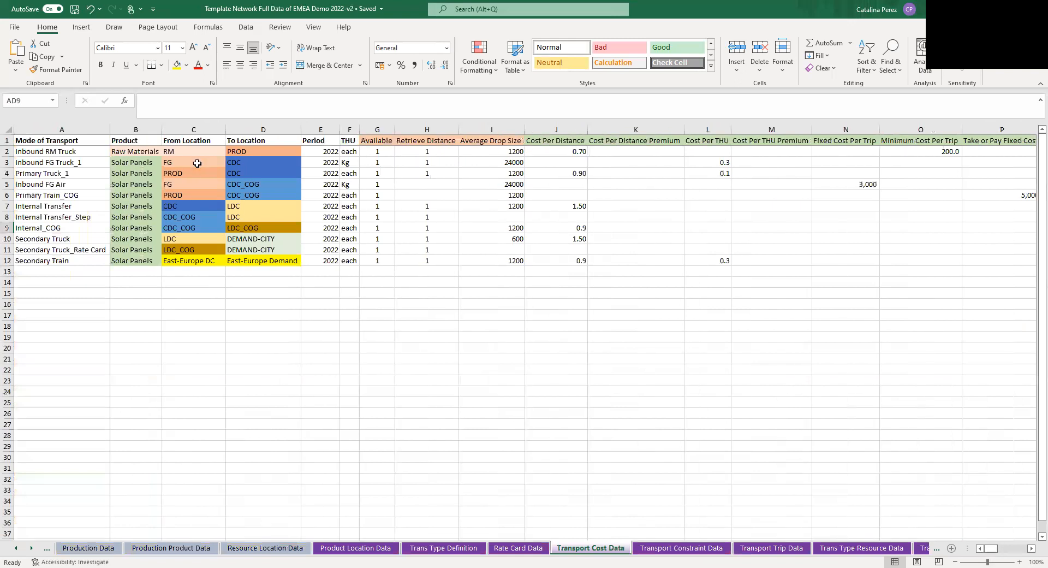
left_click_drag(263, 206, 263, 216)
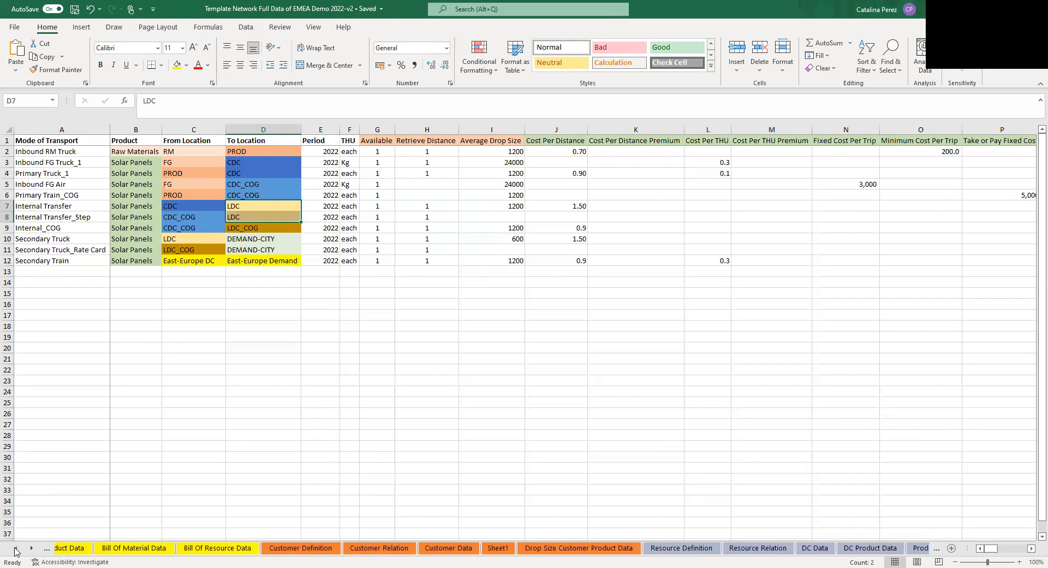
left_click(12, 548)
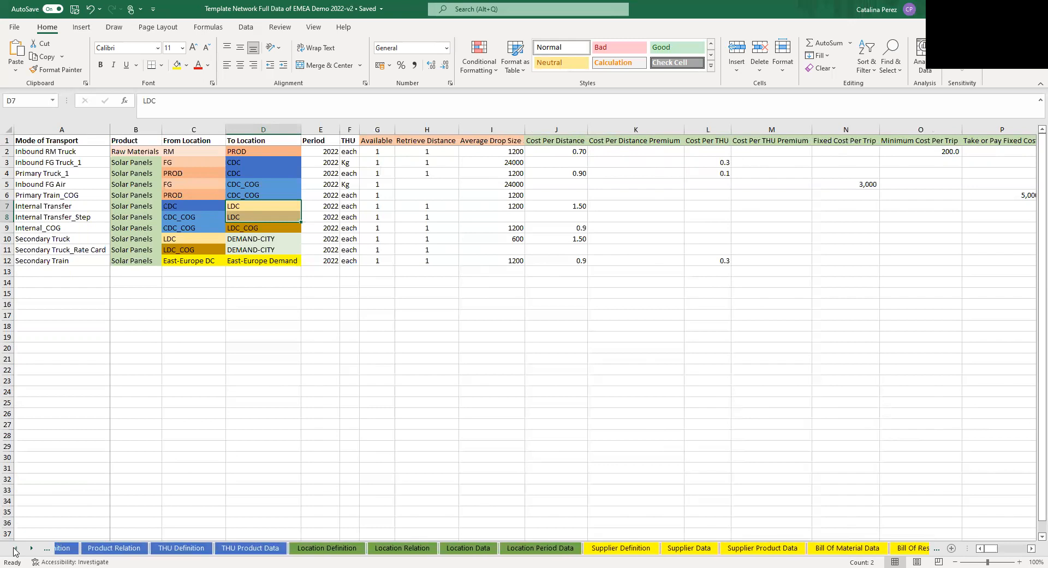
On Product Definition, review the three solar panel types and monocrystalline's IsSKU flag.
left_click(91, 548)
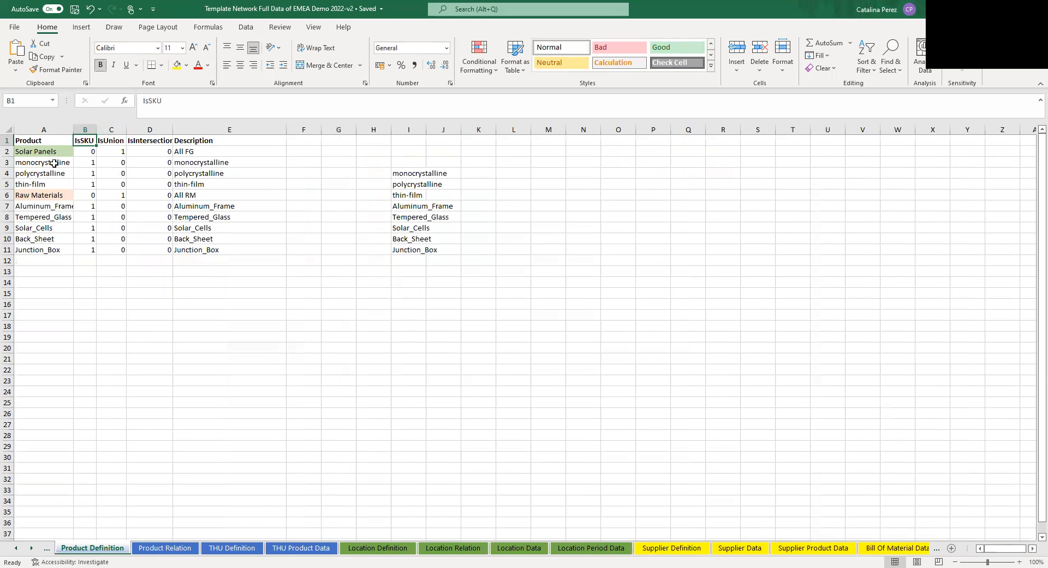
left_click_drag(43, 161, 42, 184)
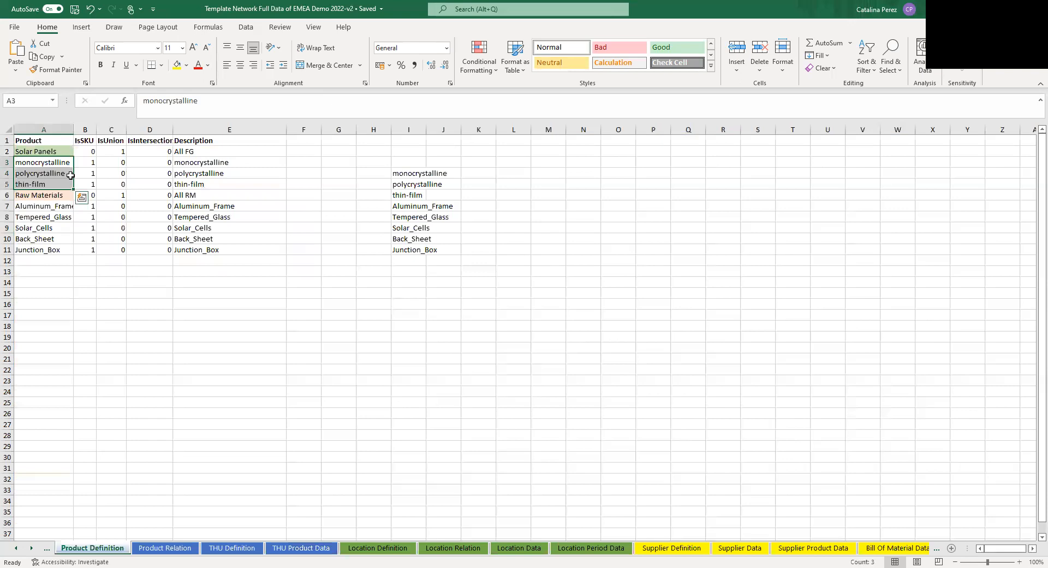
left_click(43, 162)
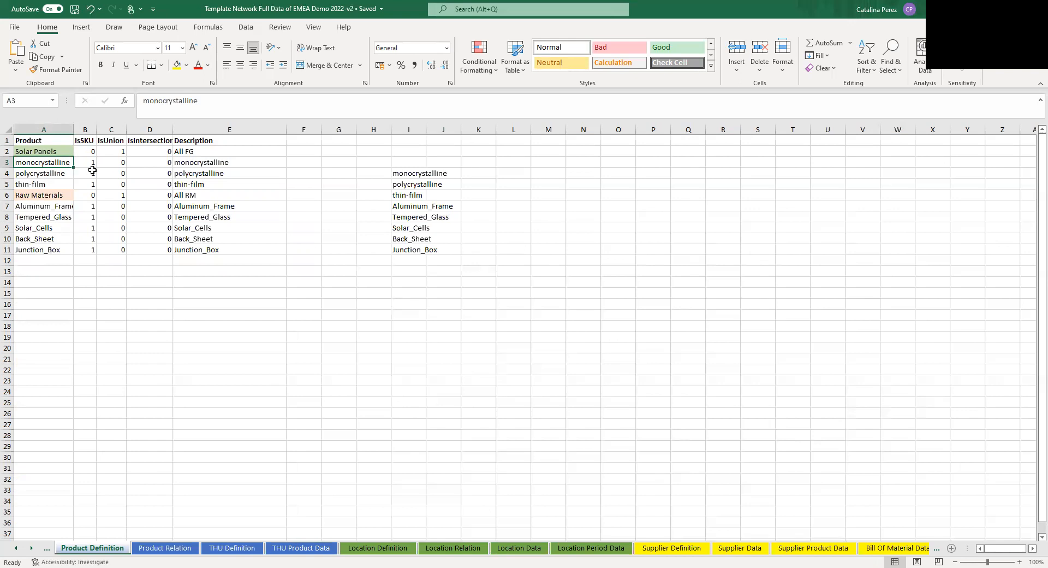
mouse_move(92, 164)
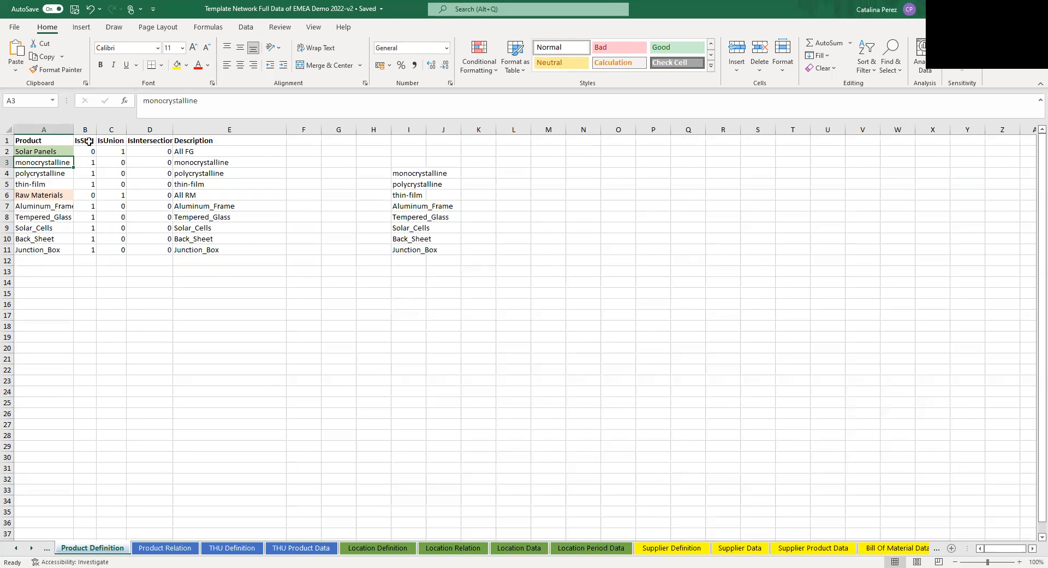
left_click(85, 161)
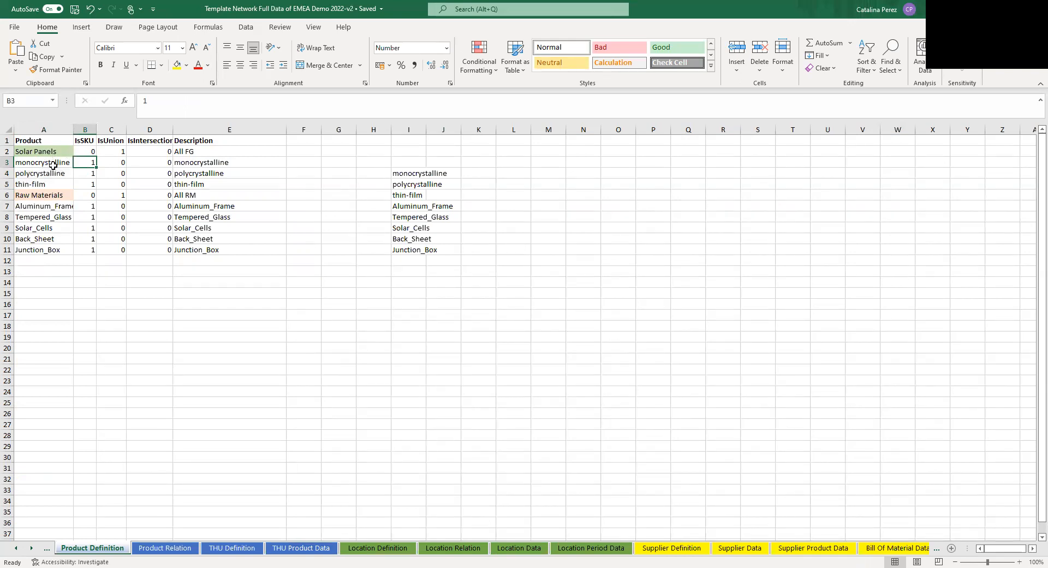
left_click(43, 150)
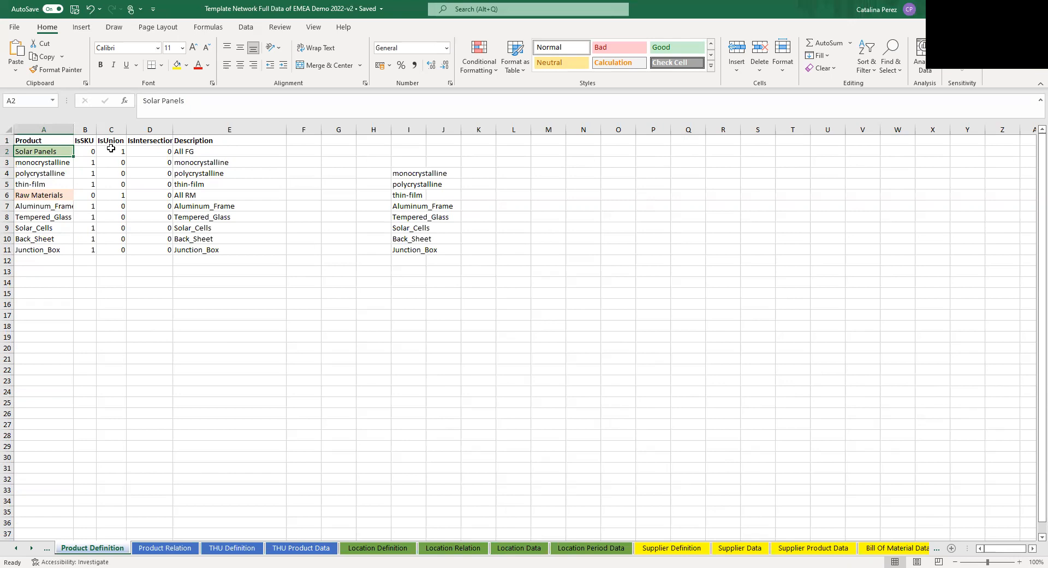
left_click(112, 150)
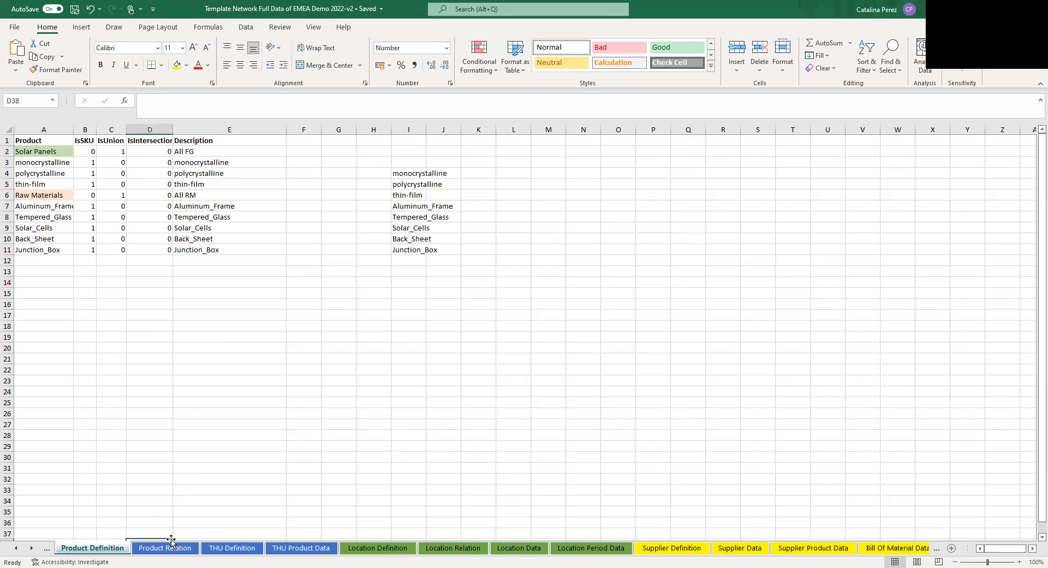
Move on to the Product Relation sheet mapping Solar Panels to its sub-products.
left_click(165, 548)
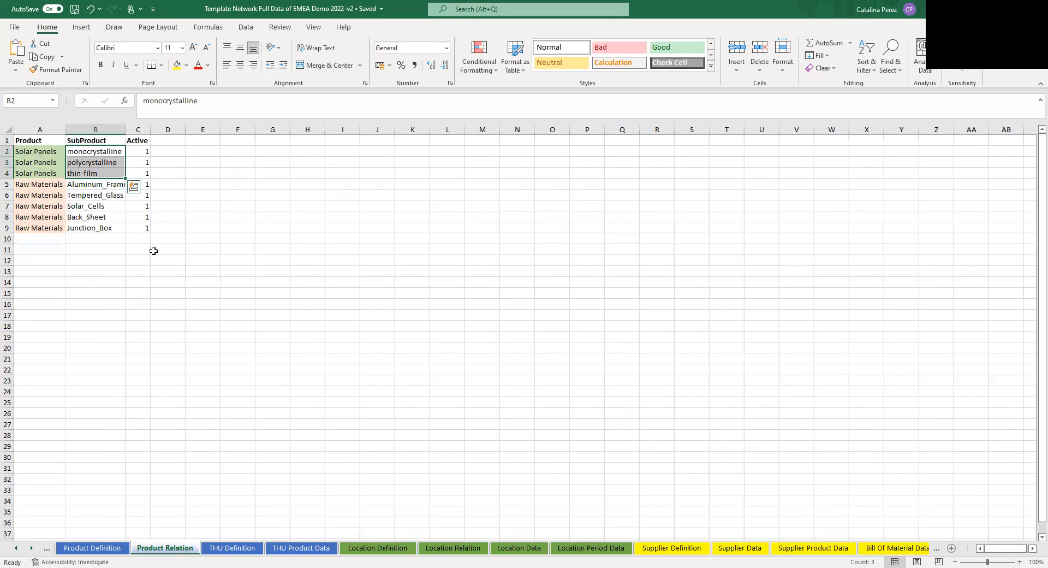
Switch to the Supplier Definition sheet listing Perugia_RM and Krems_FG suppliers.
left_click(30, 548)
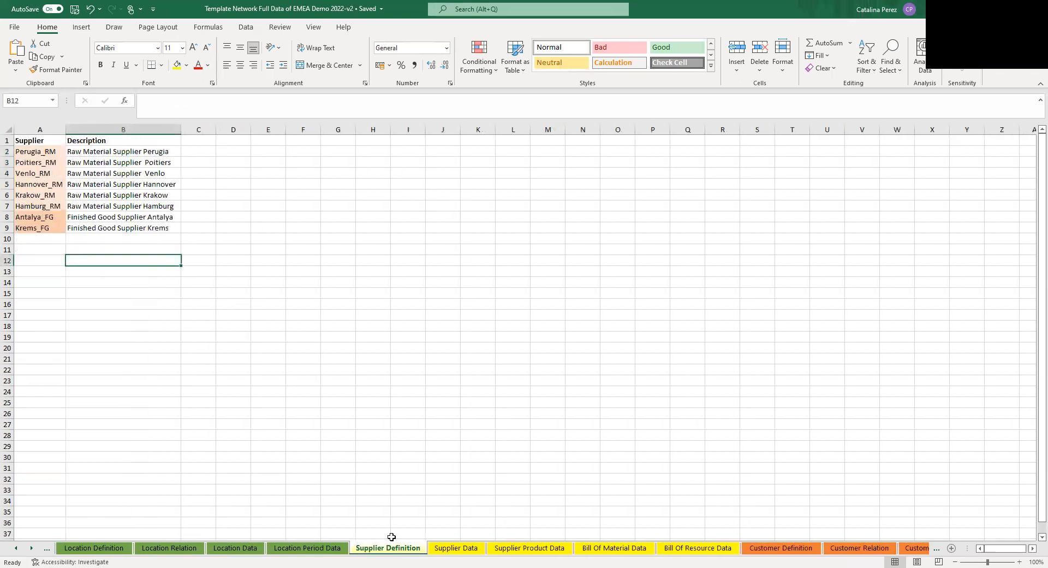
left_click(456, 548)
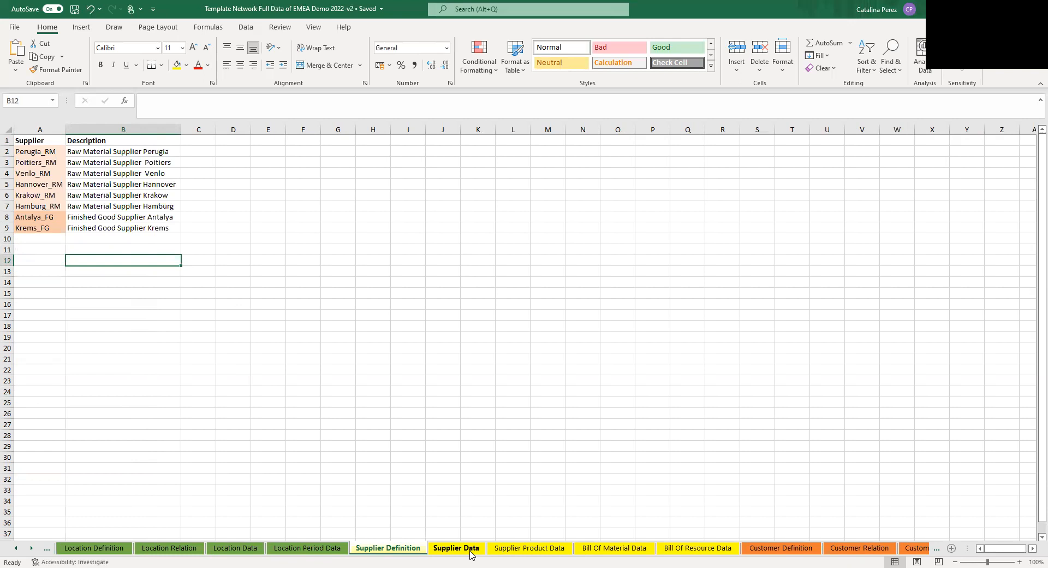
Review the Supplier Data sheet, then continue to the Customer Data sheet for Vienna and Linz.
left_click(456, 548)
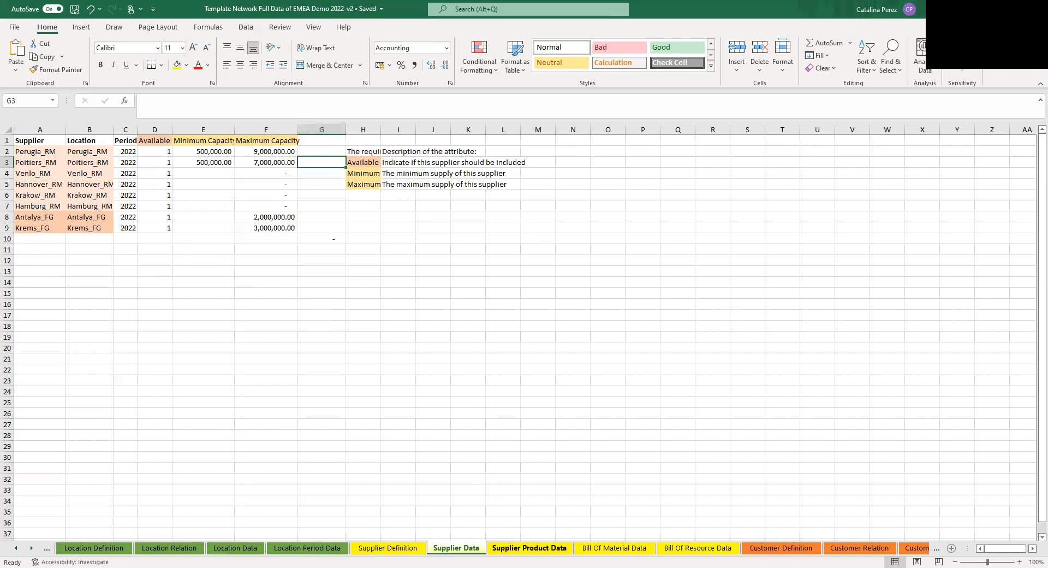
left_click(32, 548)
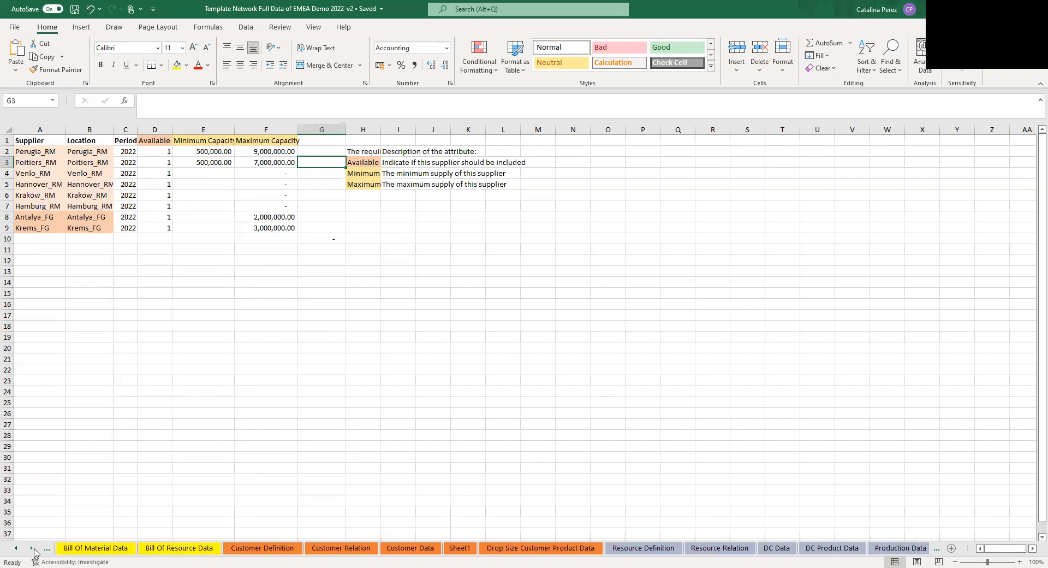
left_click(411, 548)
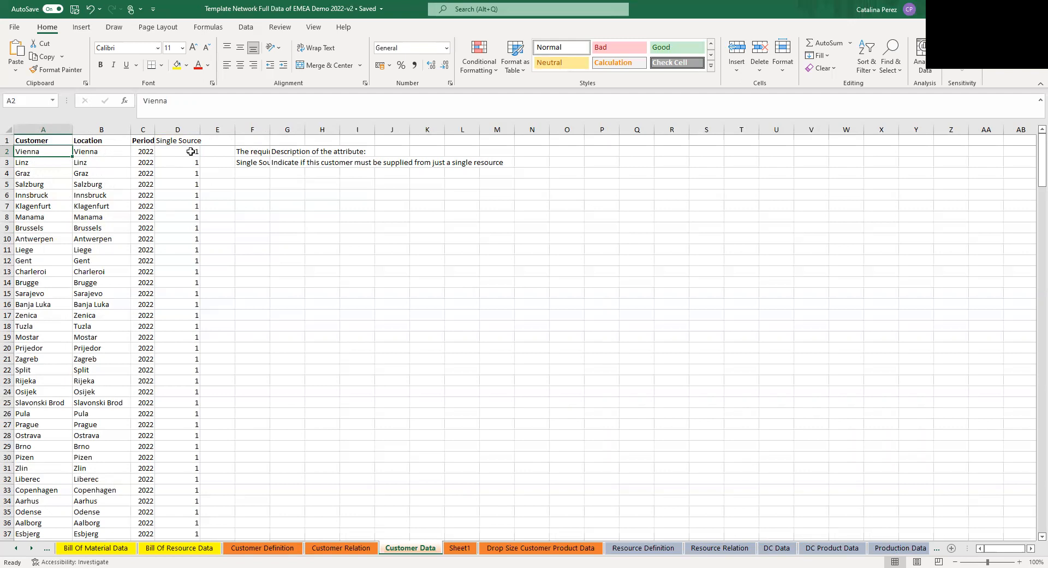
mouse_move(484, 468)
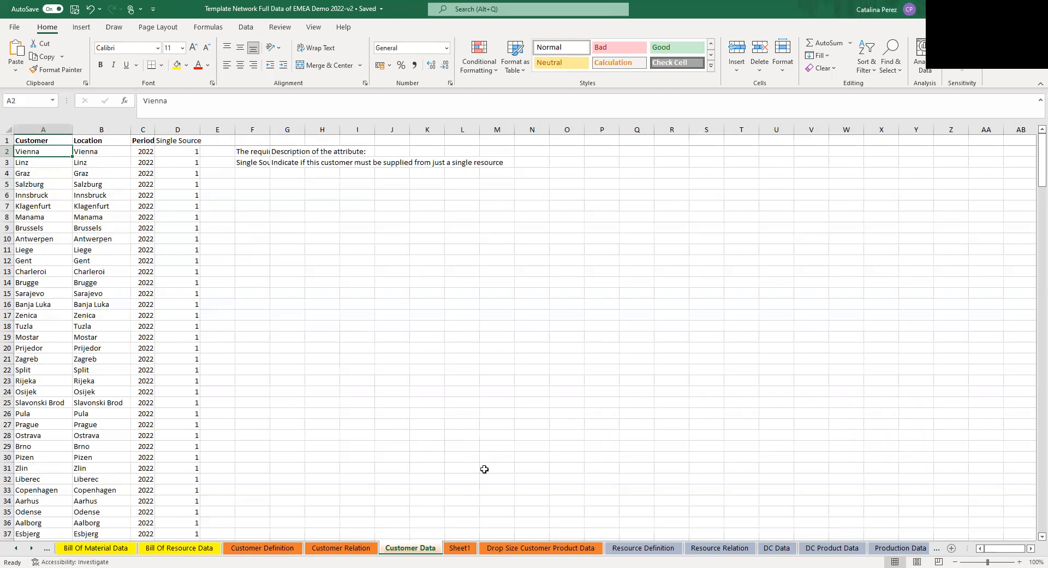
Show the Drop Size Customer Product Data sheet with its Demand and Lead Time notes.
left_click(539, 548)
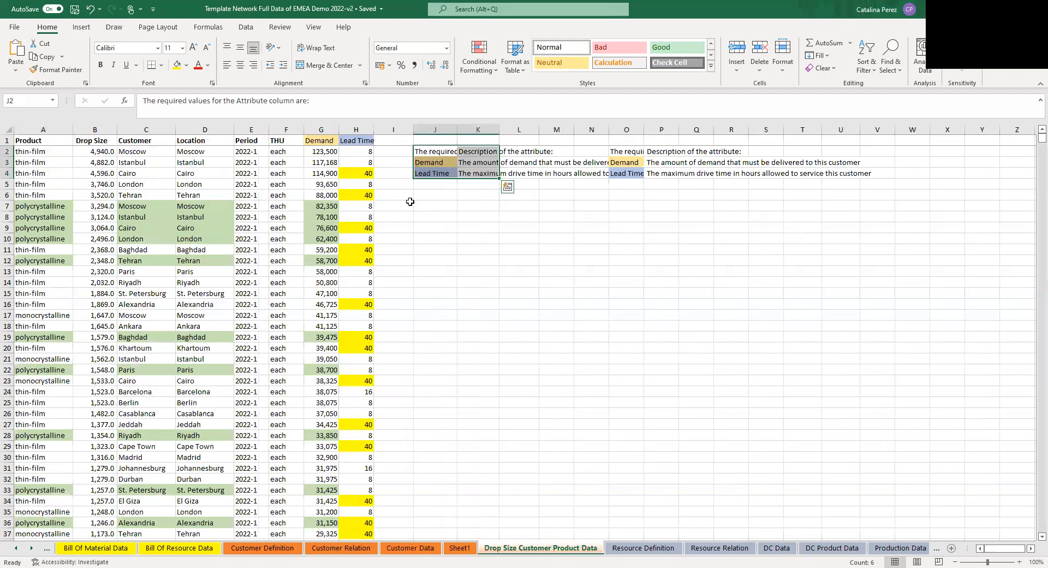
left_click(393, 205)
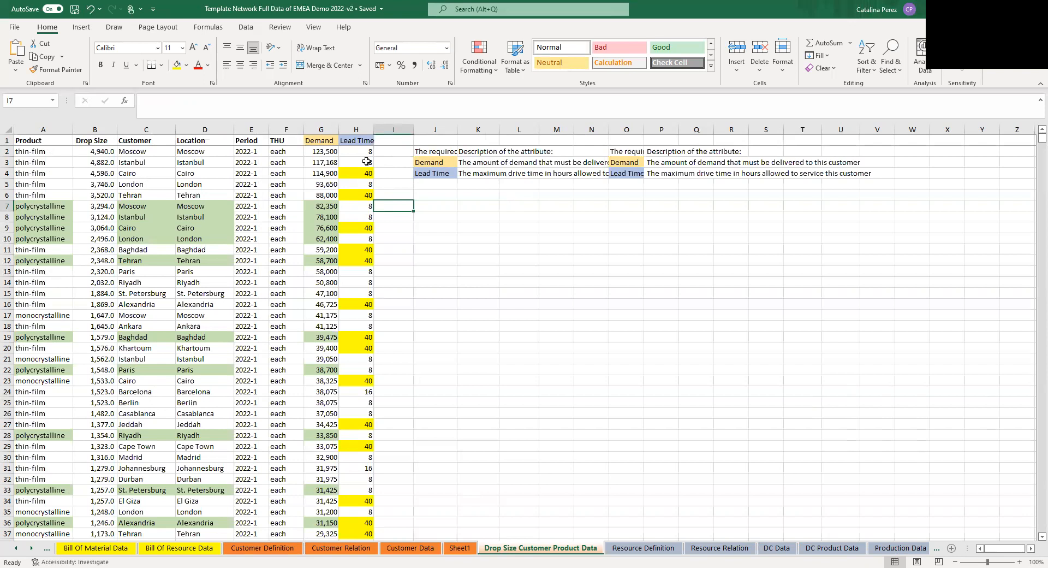
mouse_move(578, 424)
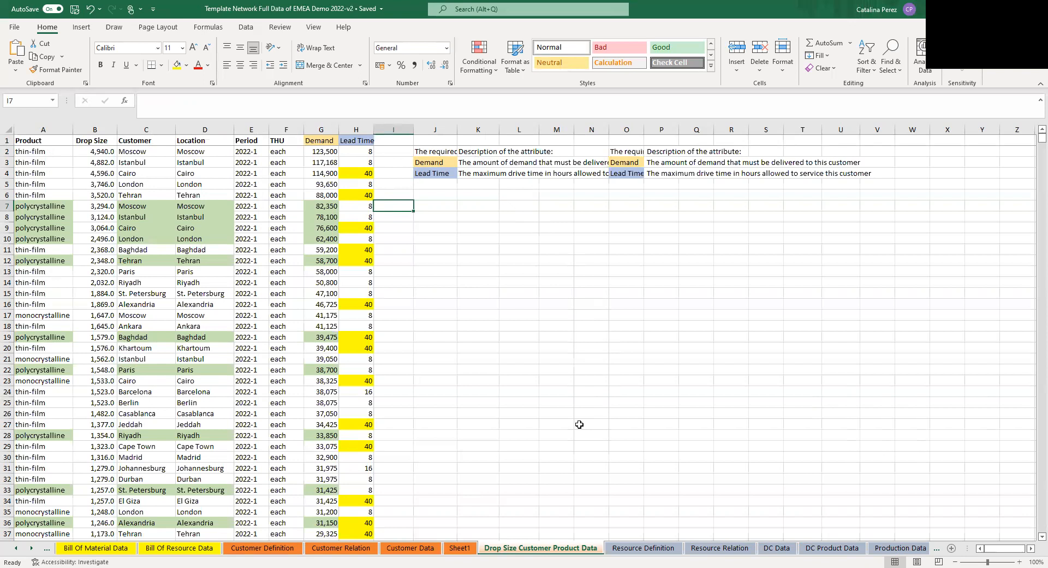
mouse_move(654, 482)
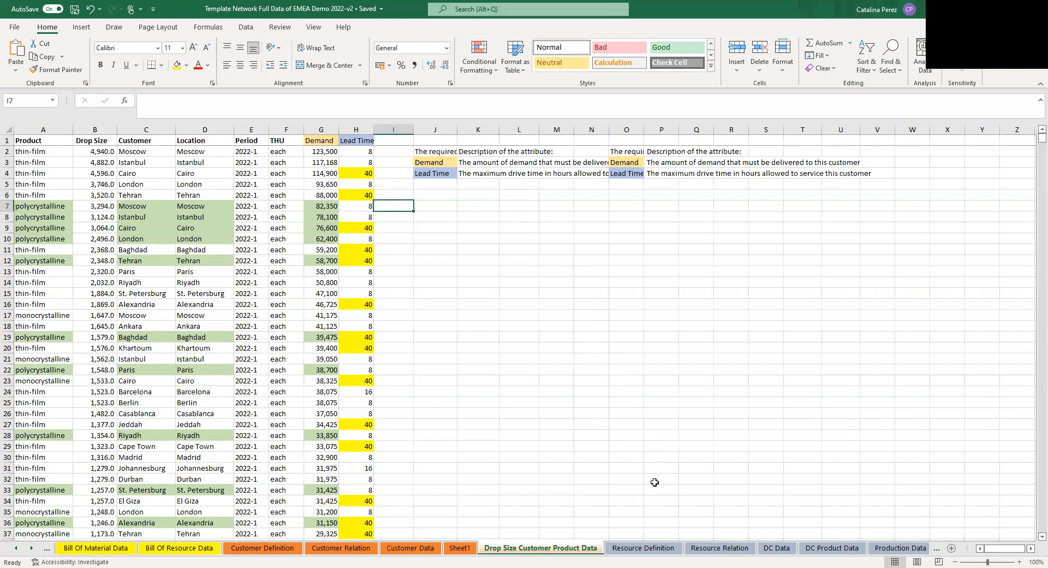
Pass through Resource Definition and Resource Relation to reach the DC Data sheet.
left_click(642, 548)
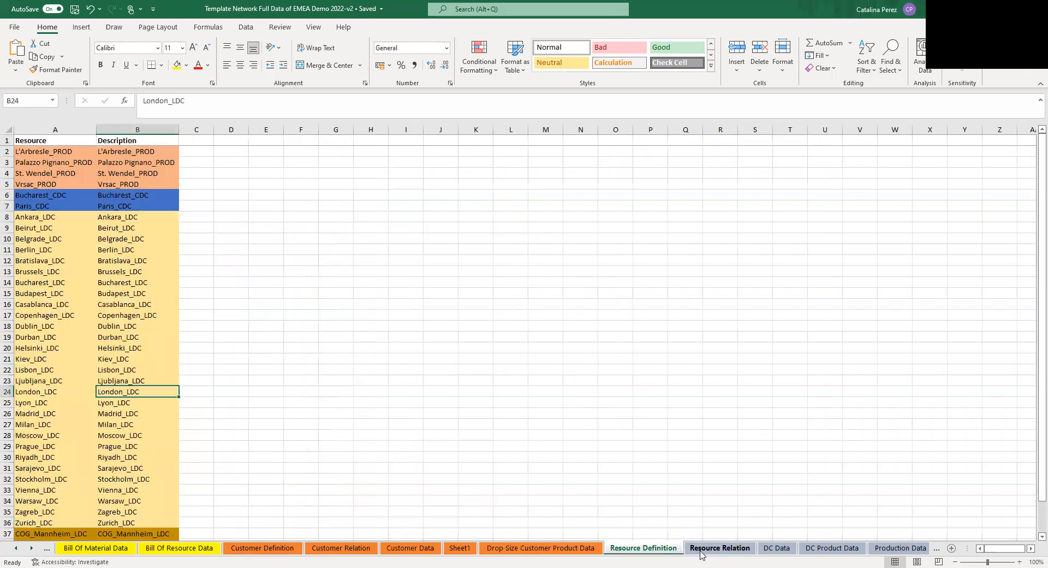
left_click(719, 548)
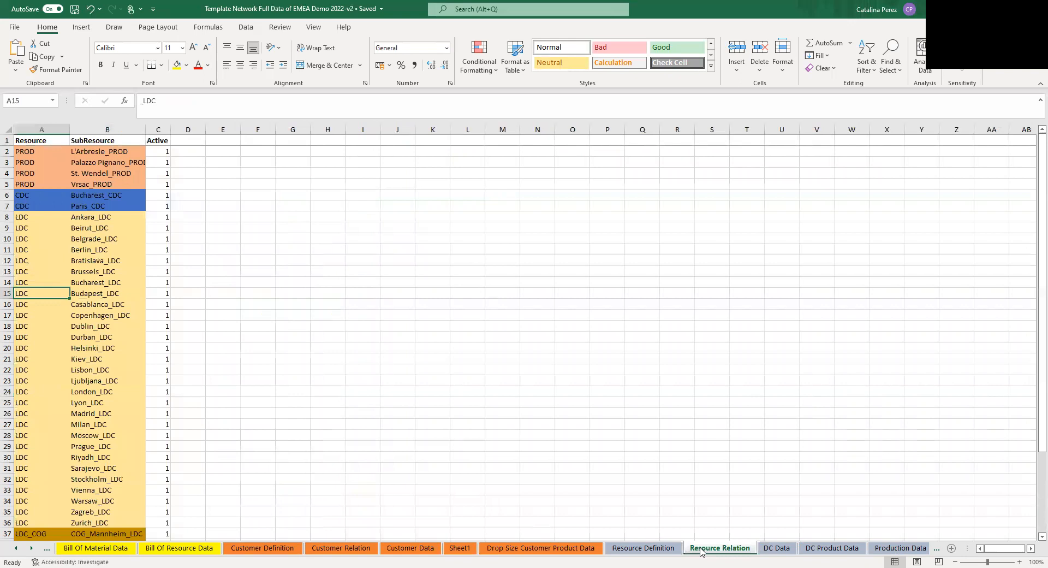
mouse_move(758, 553)
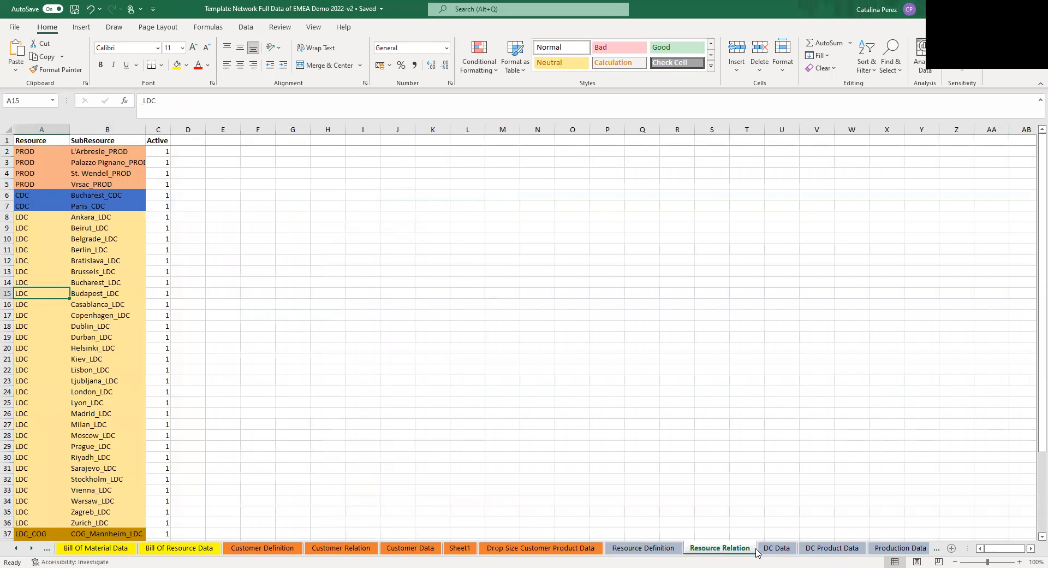
left_click(776, 548)
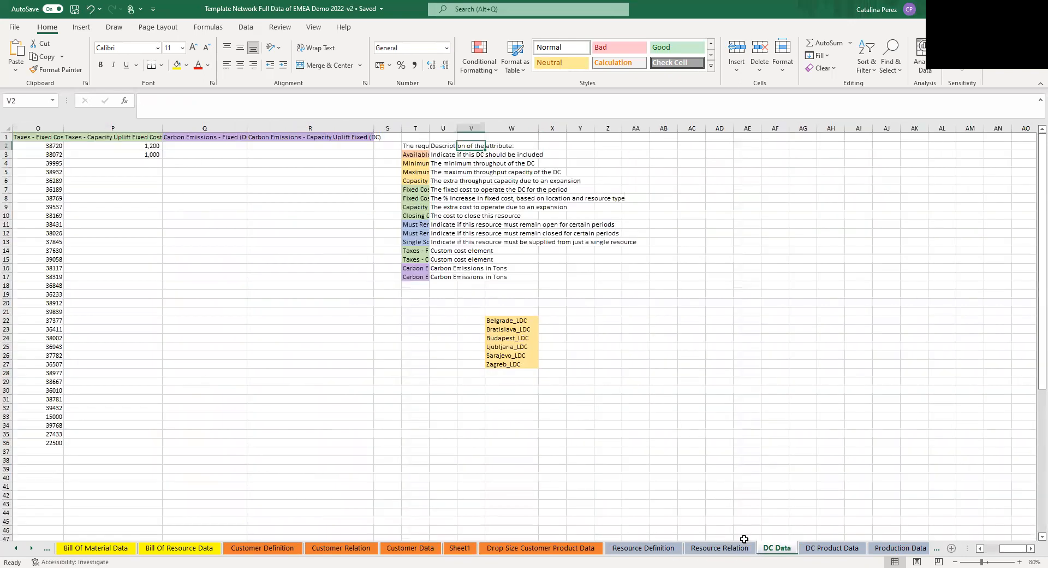
scroll("left", 3)
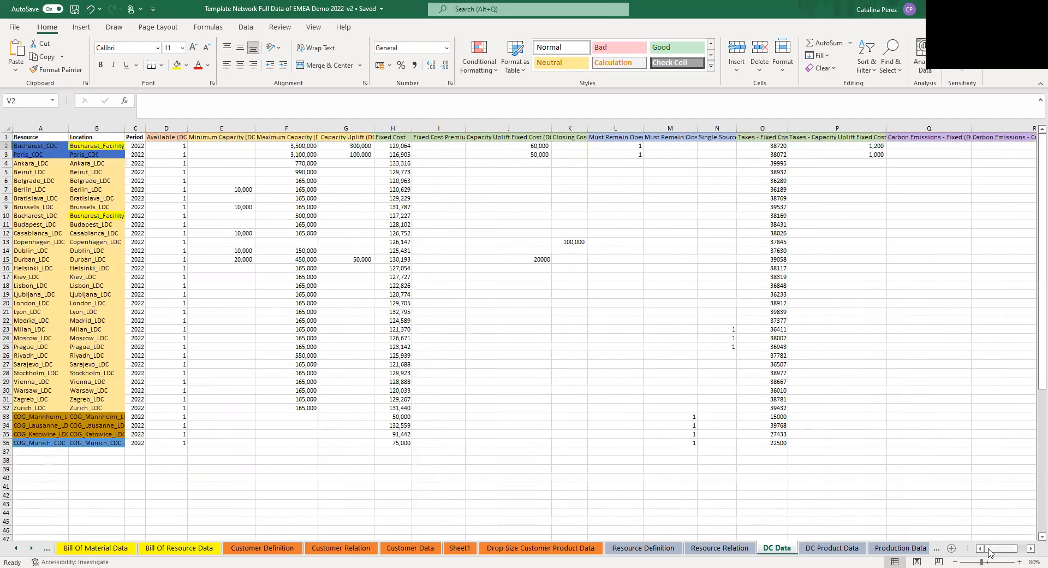
Point out Bucharest_CDC, Paris_CDC and the following DC rows in the capacity table.
left_click(39, 146)
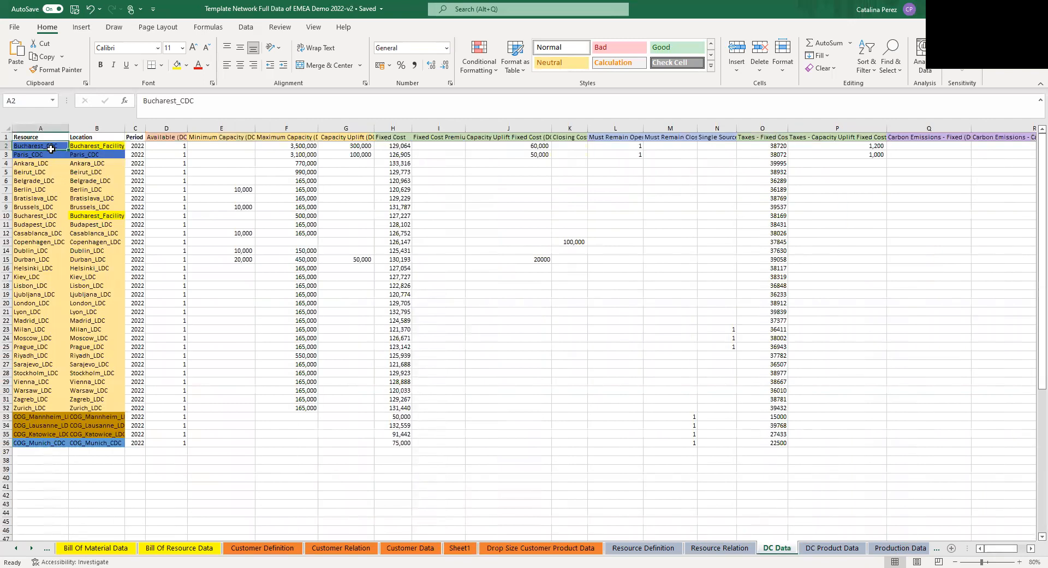
left_click(96, 153)
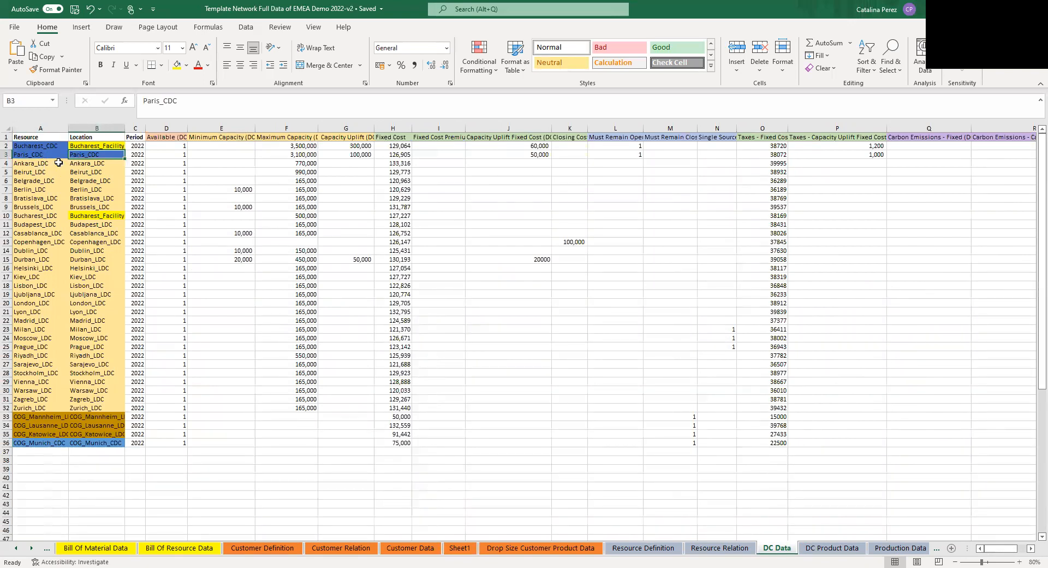
left_click_drag(39, 162, 40, 198)
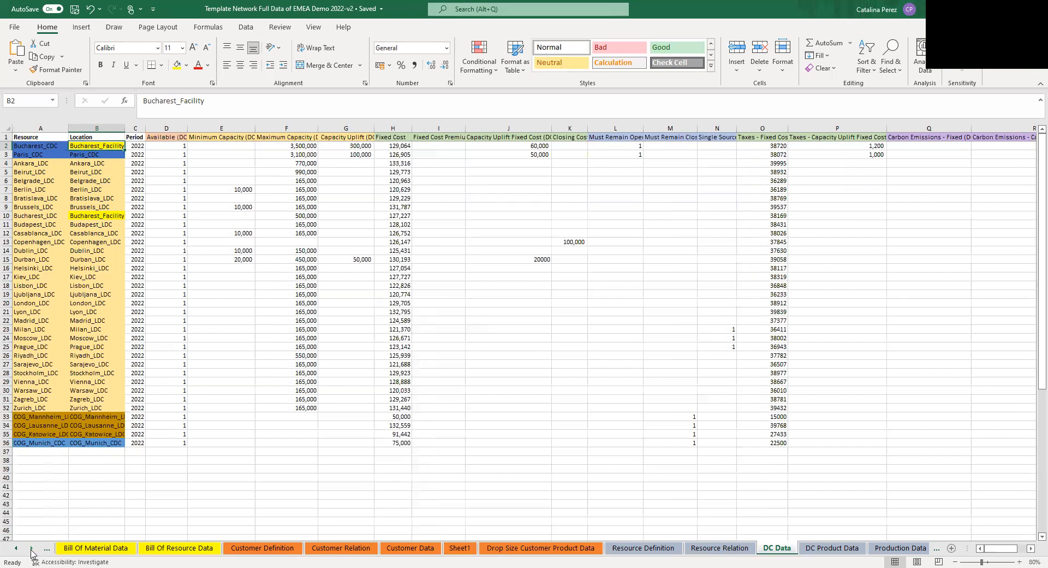
Show the Transport Cost Data sheet and point out the first lane's Period.
left_click(31, 548)
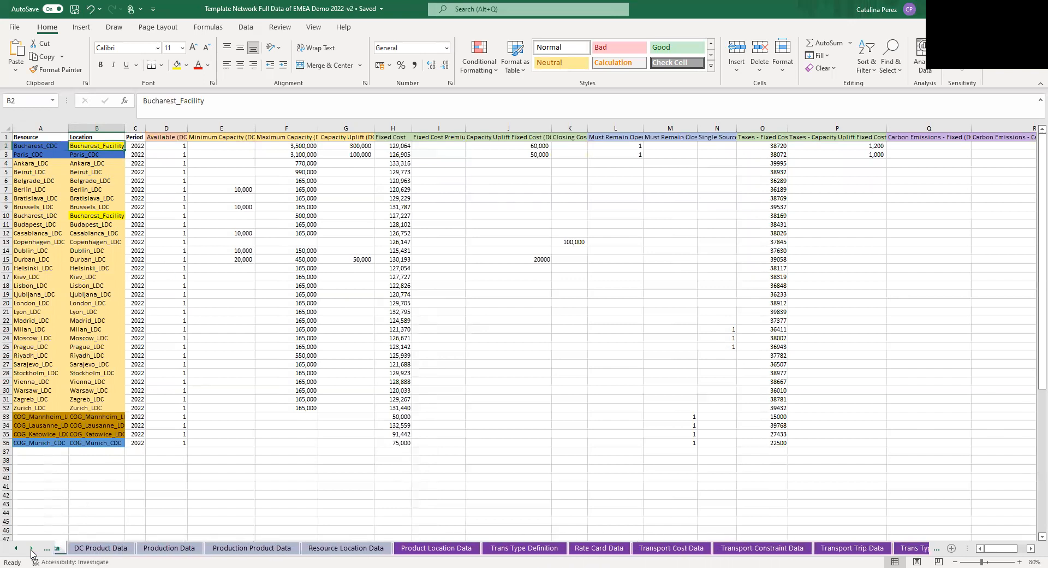
left_click(658, 548)
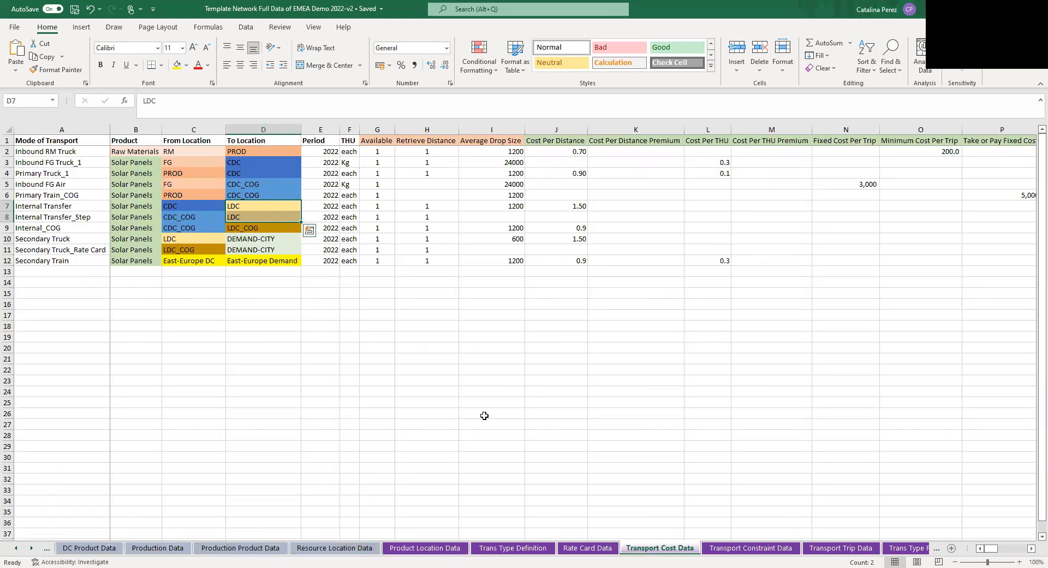
mouse_move(440, 394)
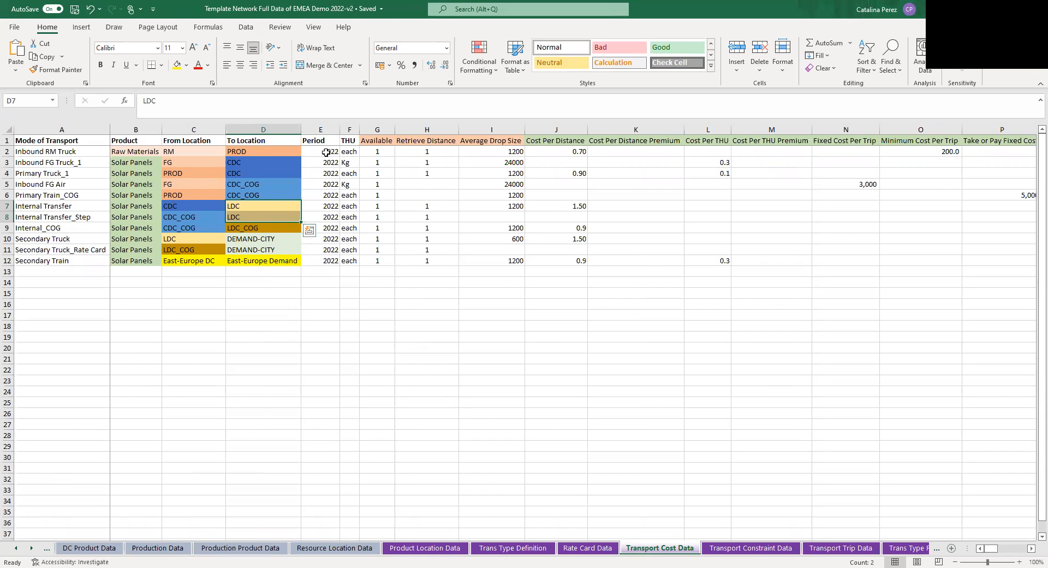
left_click(320, 151)
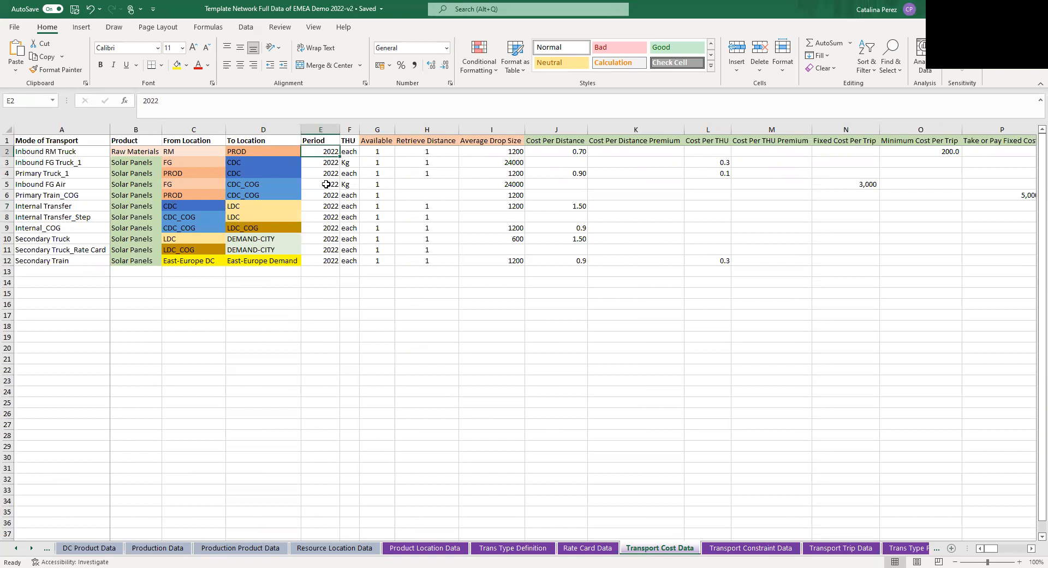
mouse_move(308, 195)
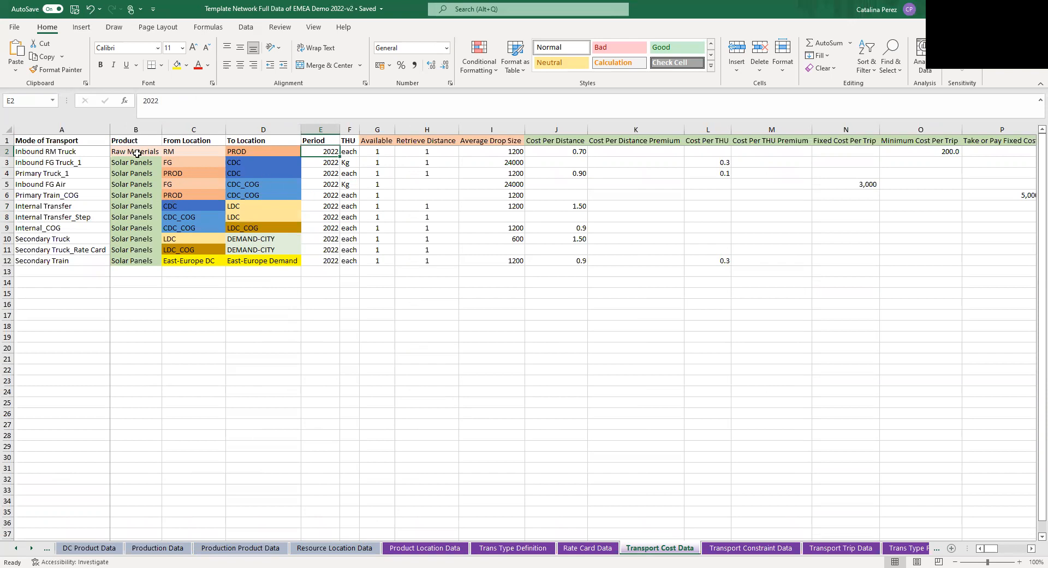
Point out the Inbound RM Truck transport mode among the lanes.
left_click(135, 184)
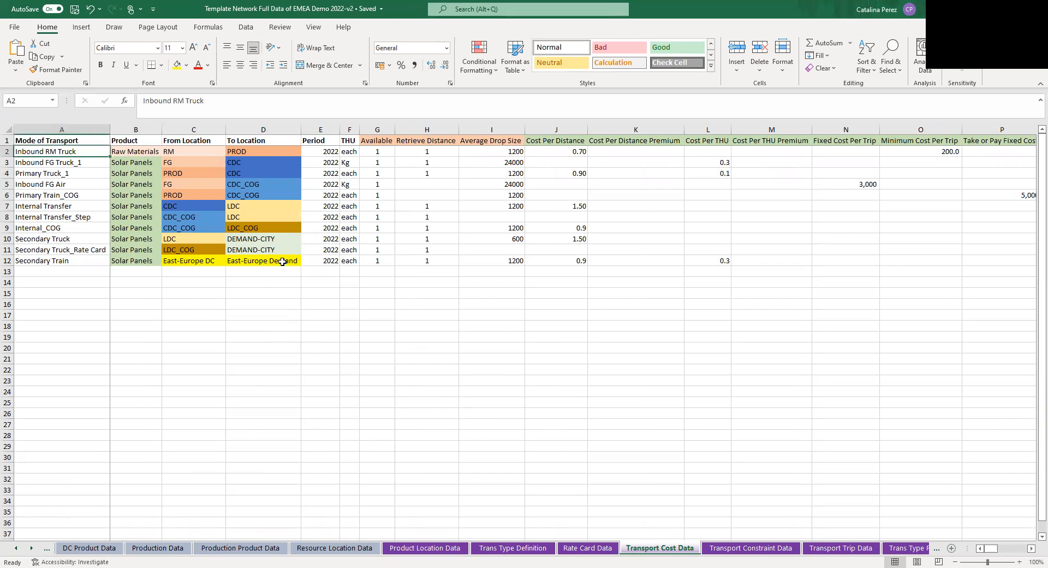
left_click(193, 314)
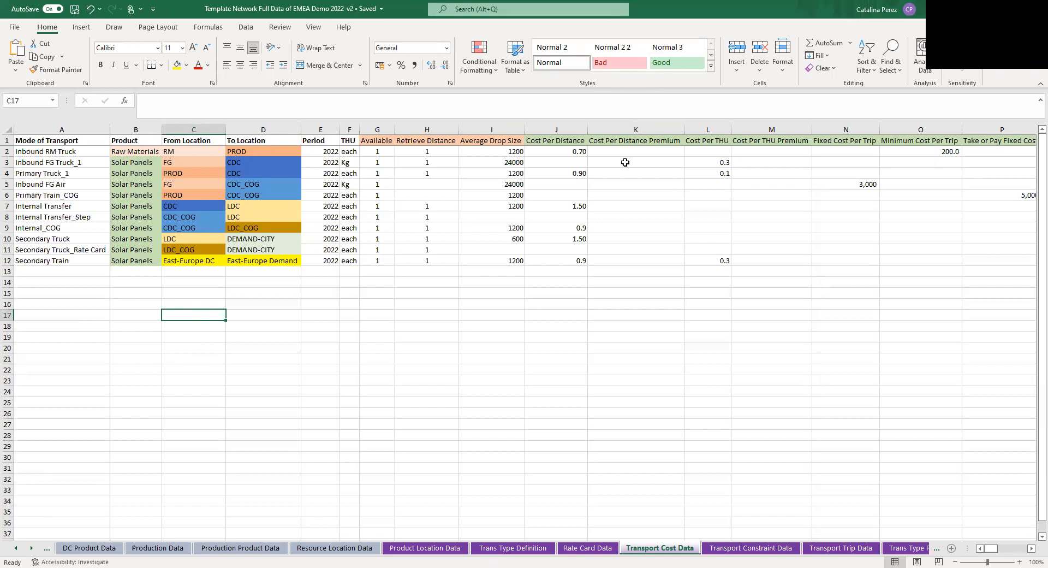
mouse_move(689, 176)
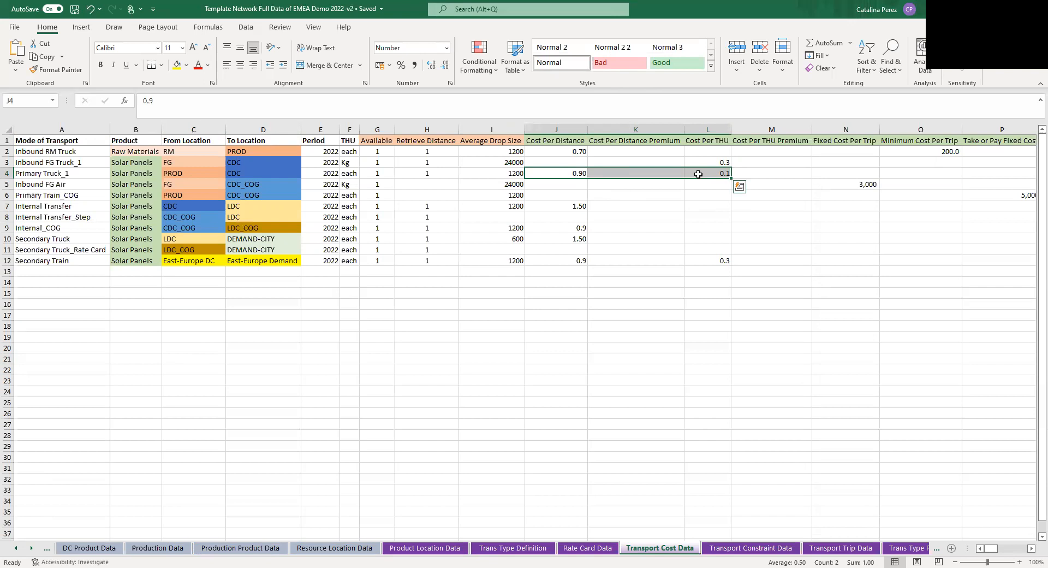
mouse_move(692, 180)
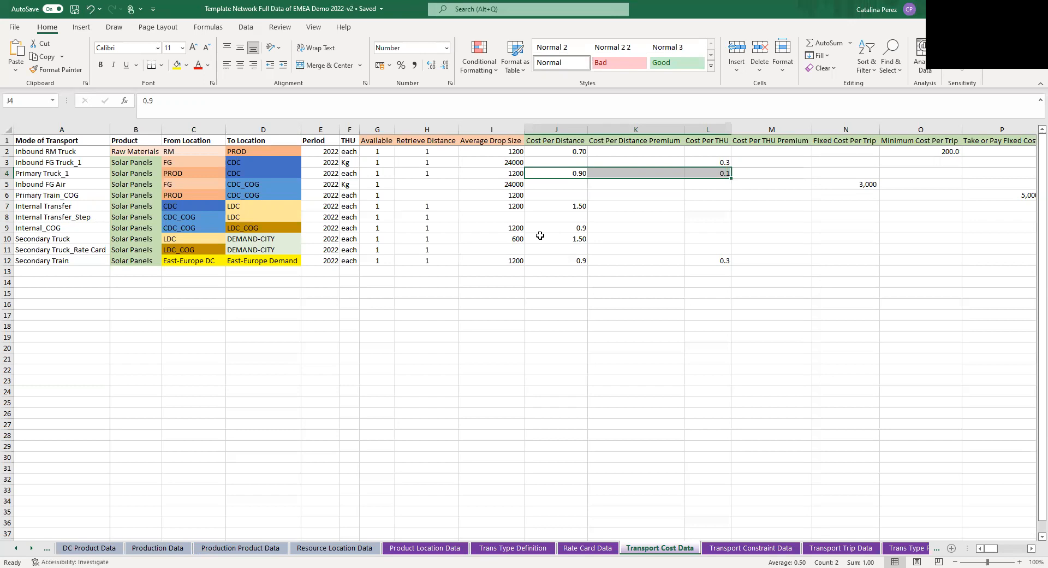
mouse_move(549, 248)
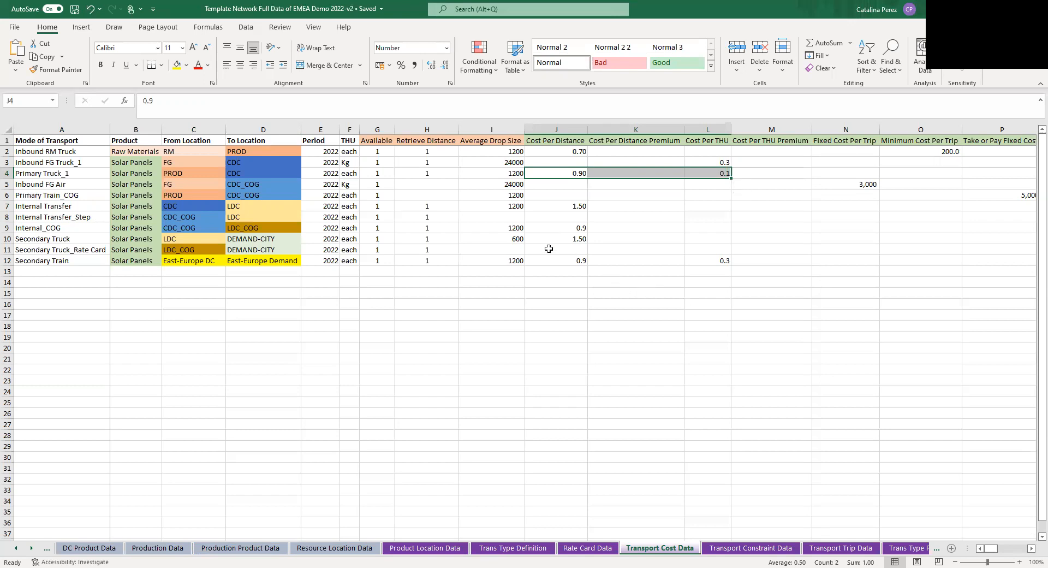